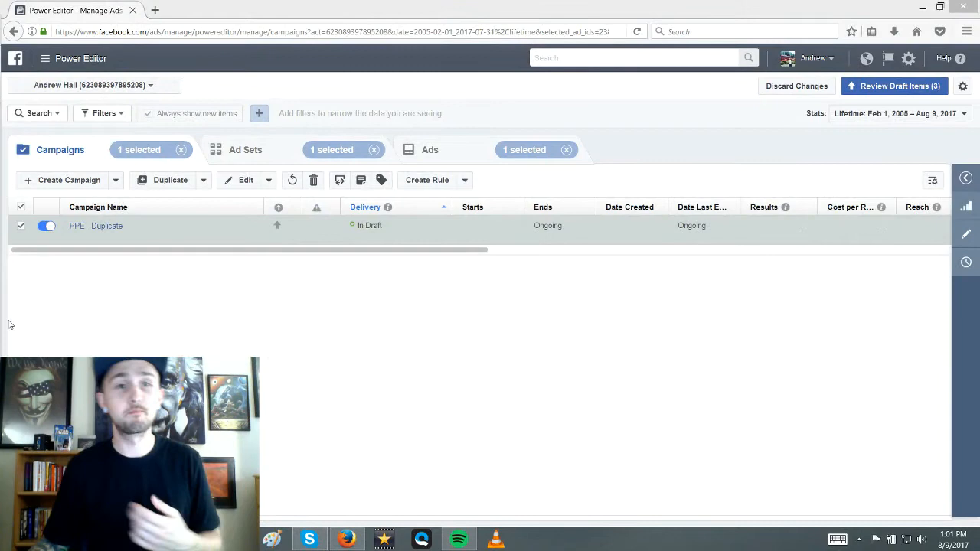
mouse_move(161, 343)
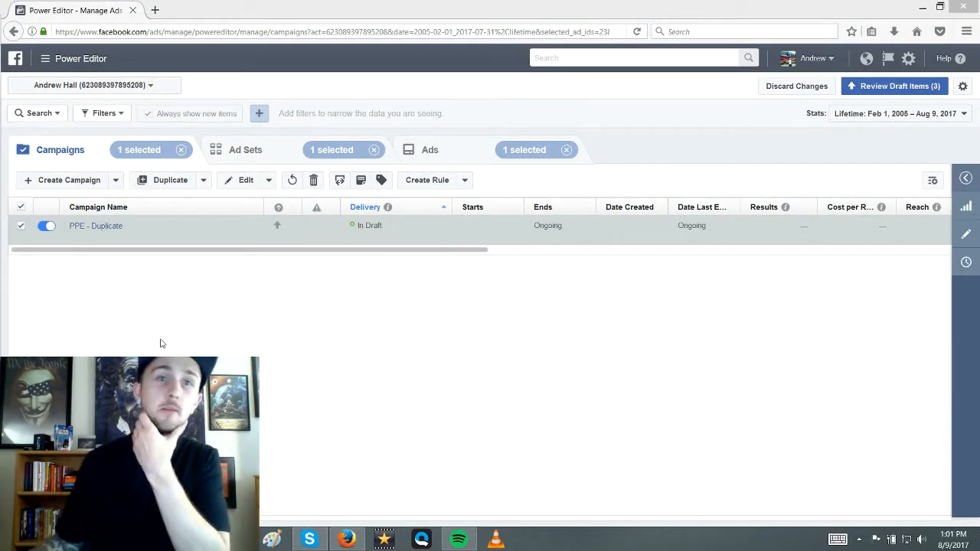
Open Review Draft Items and inspect the pending ad and ad set entries
click(44, 58)
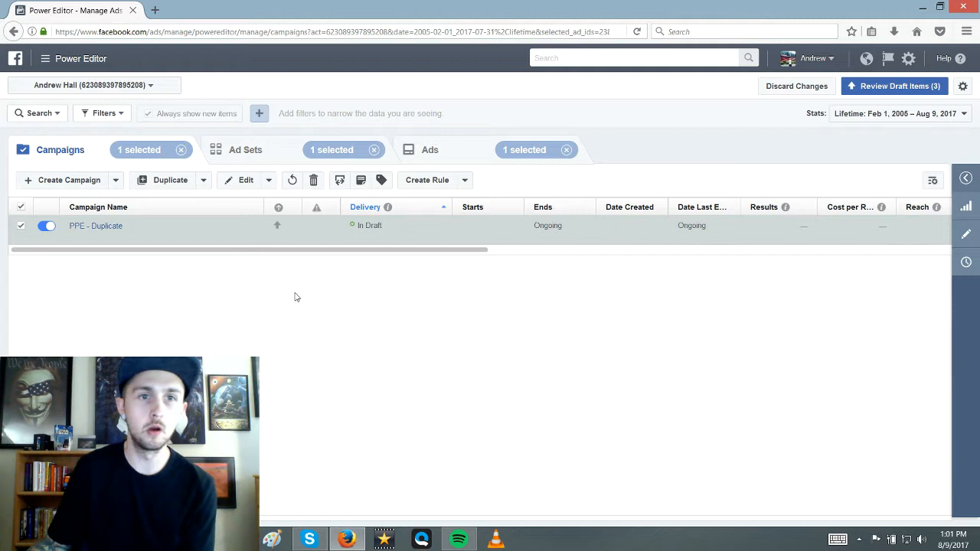
mouse_move(634, 183)
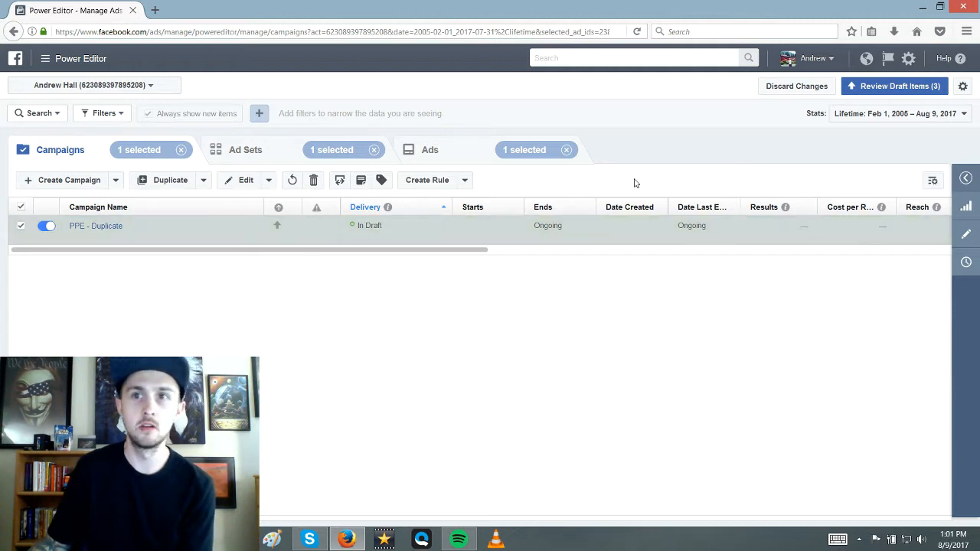
click(894, 86)
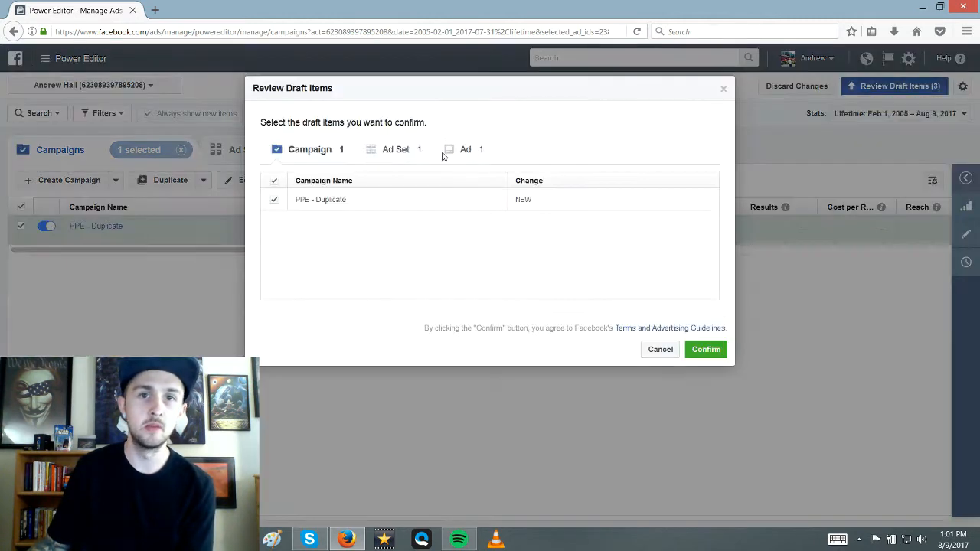
click(463, 148)
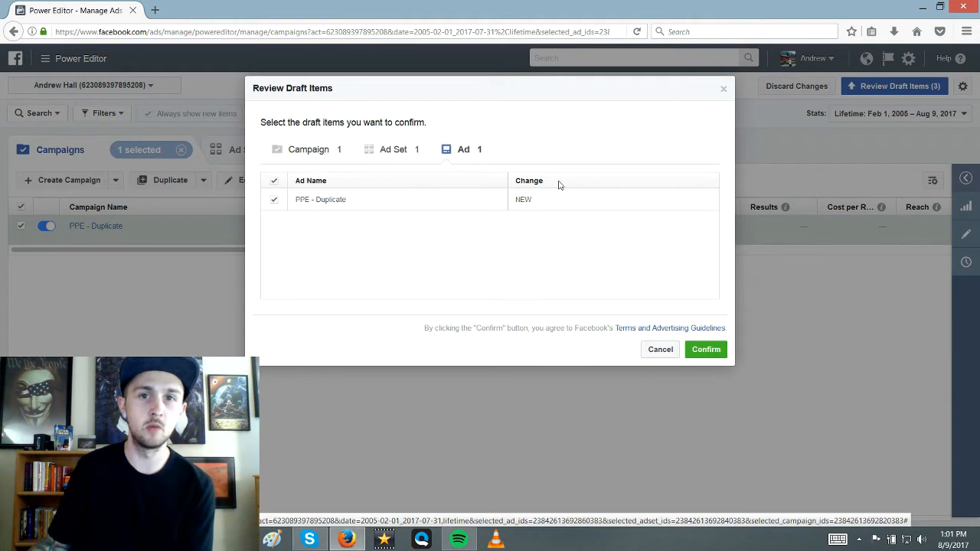
click(394, 149)
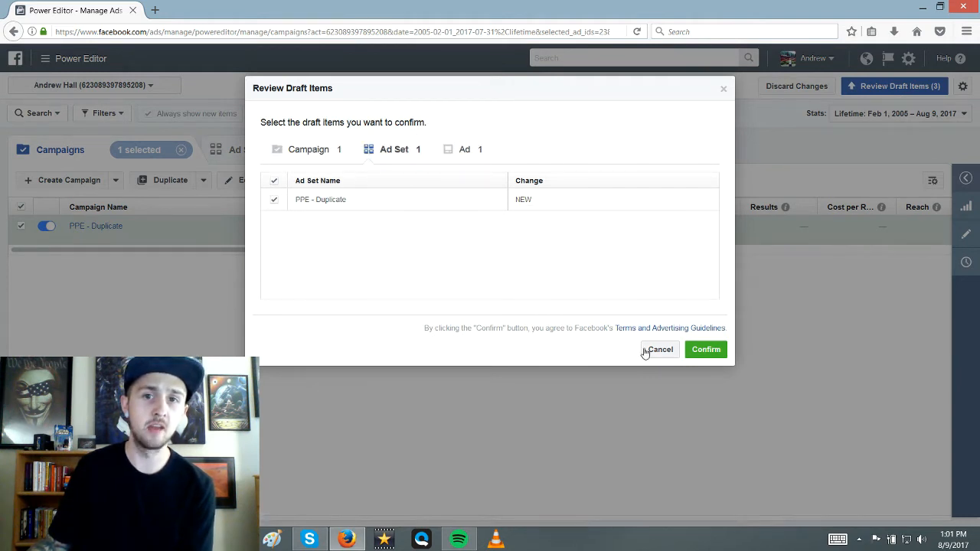
Cancel the draft review, pass through Ads to Campaigns, and deselect PPE - Duplicate
click(660, 349)
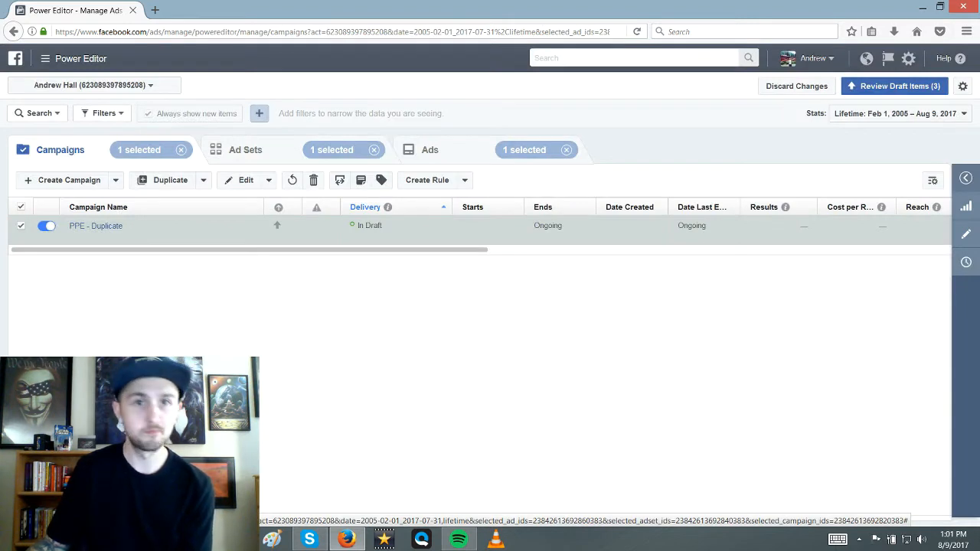
mouse_move(226, 267)
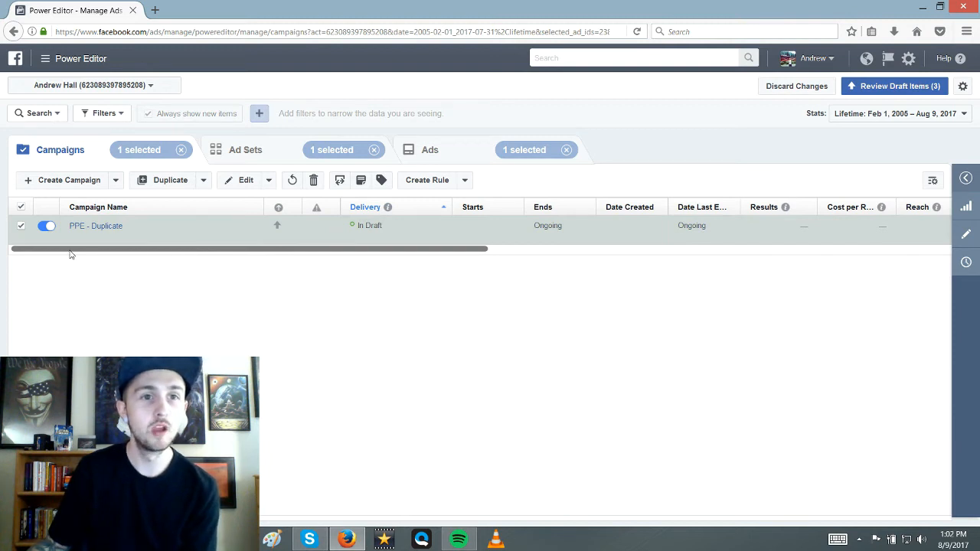
mouse_move(292, 180)
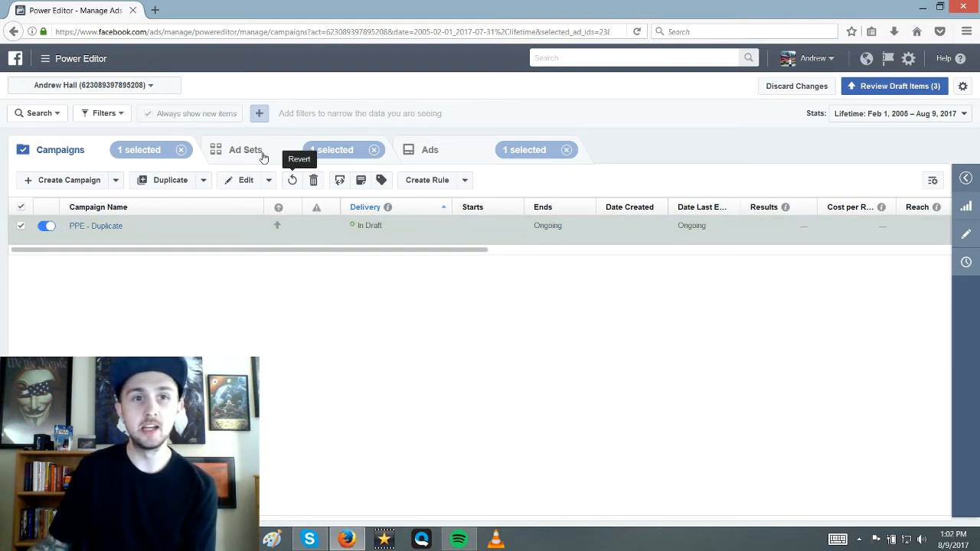
click(429, 149)
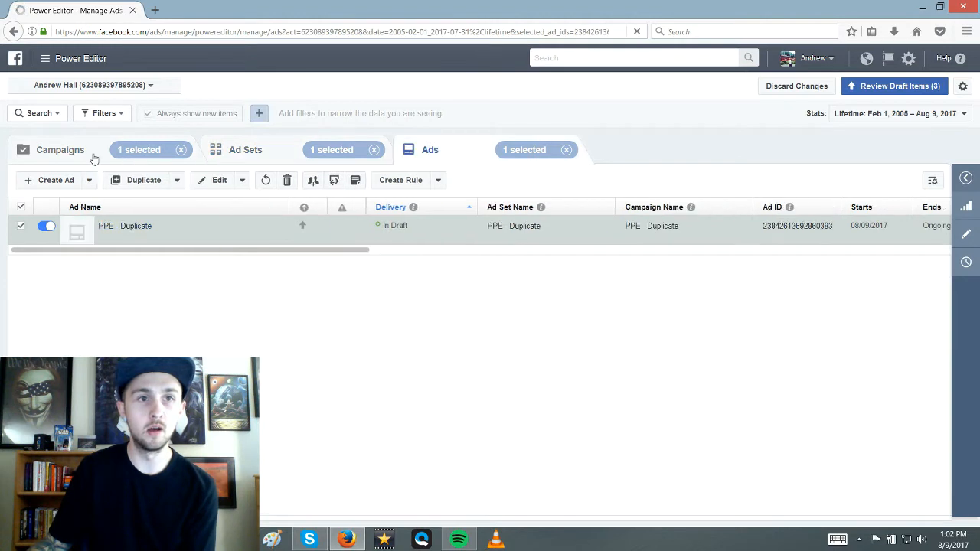
click(60, 150)
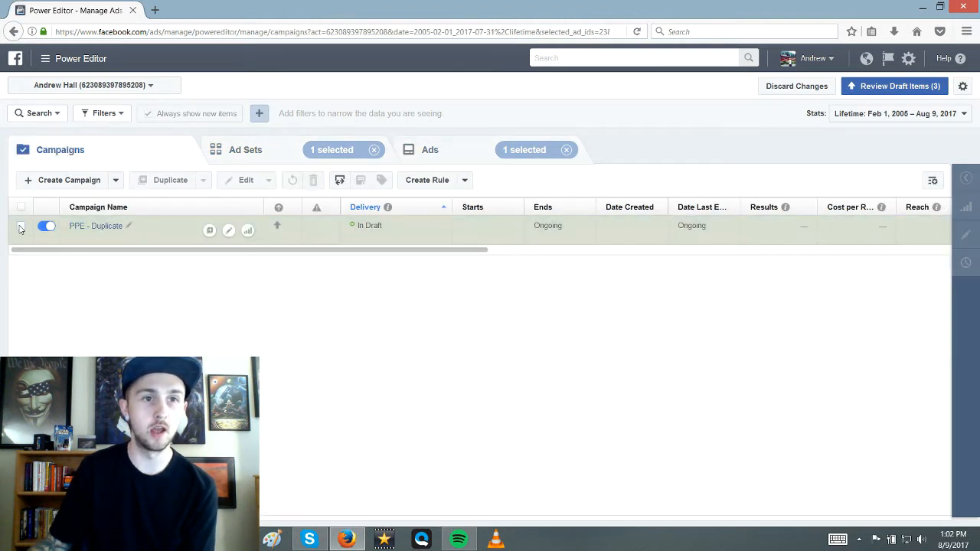
click(21, 225)
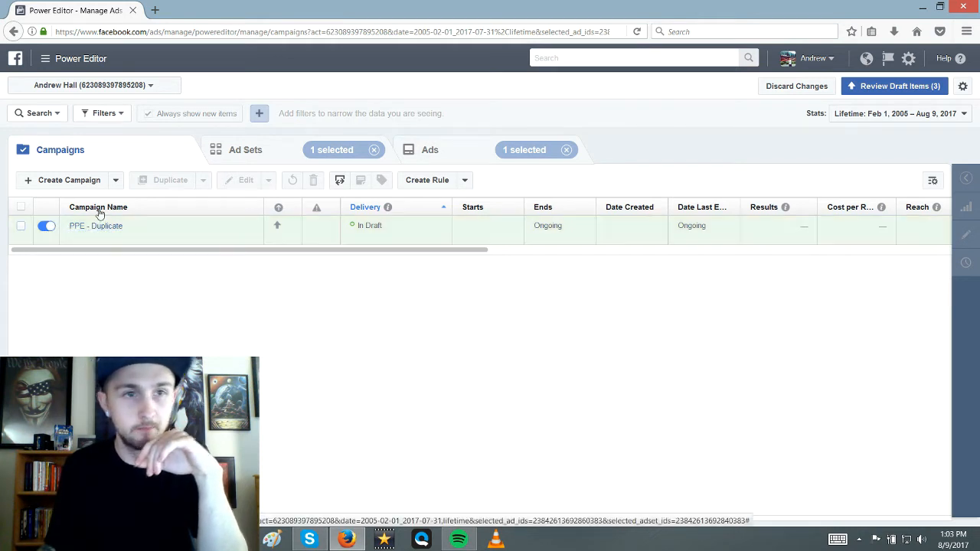
mouse_move(47, 226)
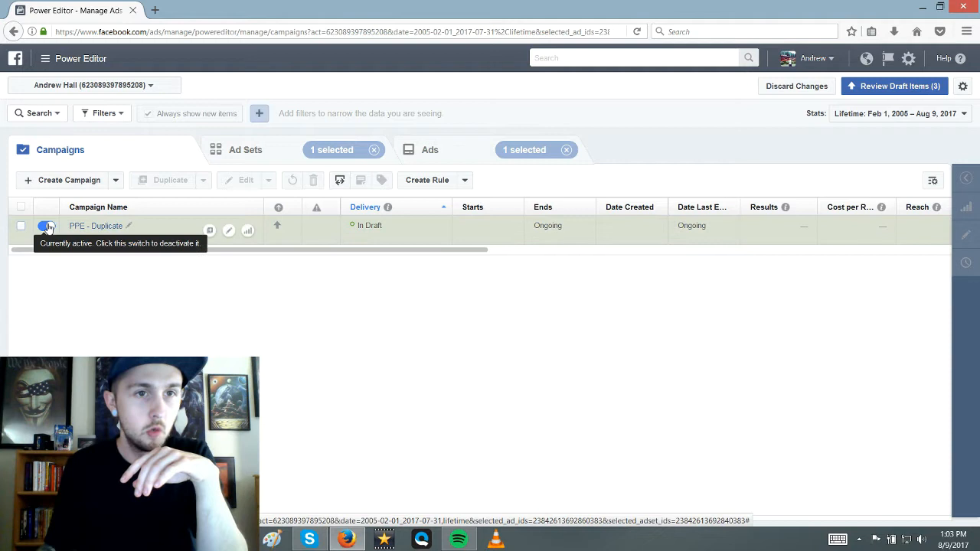
mouse_move(237, 148)
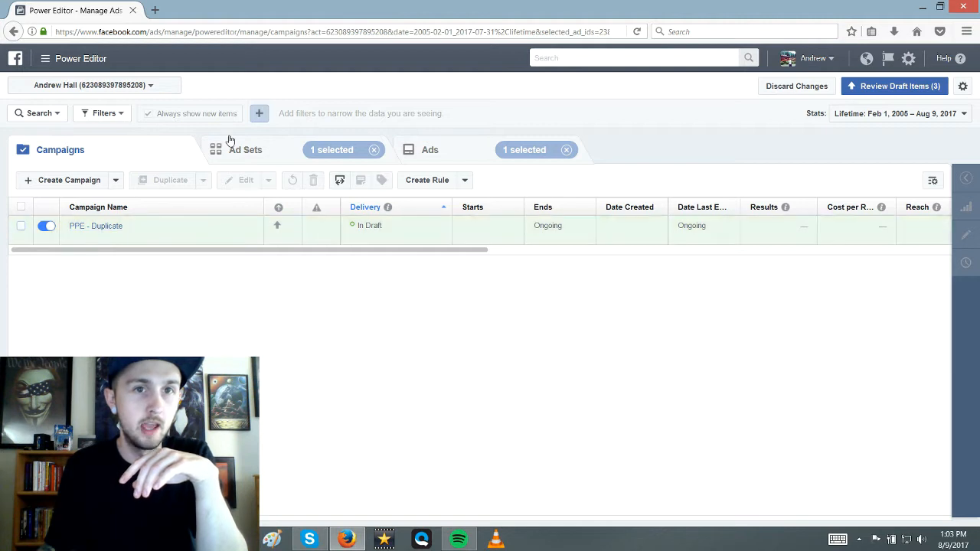
Switch between Ad Sets and Campaigns, ending on the Ad Sets list with PPE - Duplicate
click(245, 149)
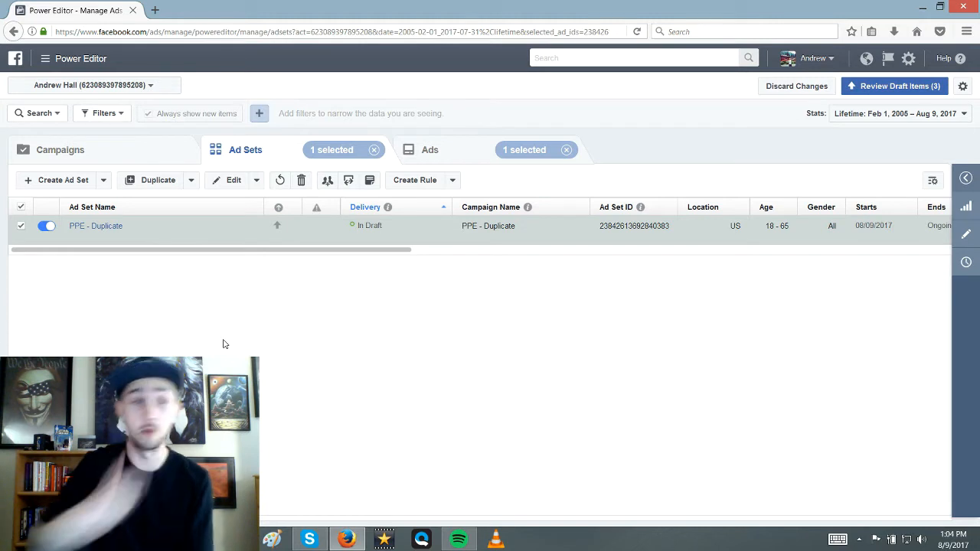
mouse_move(161, 226)
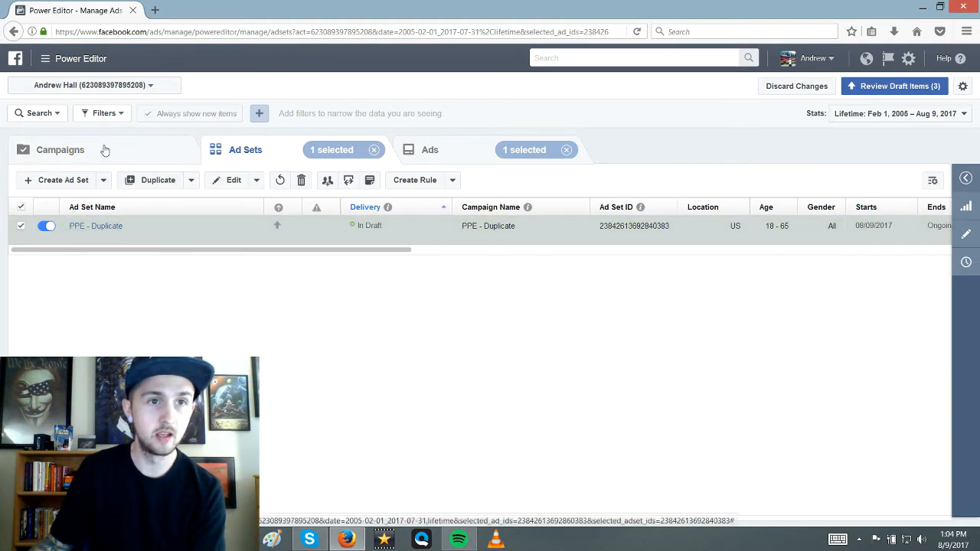
click(60, 149)
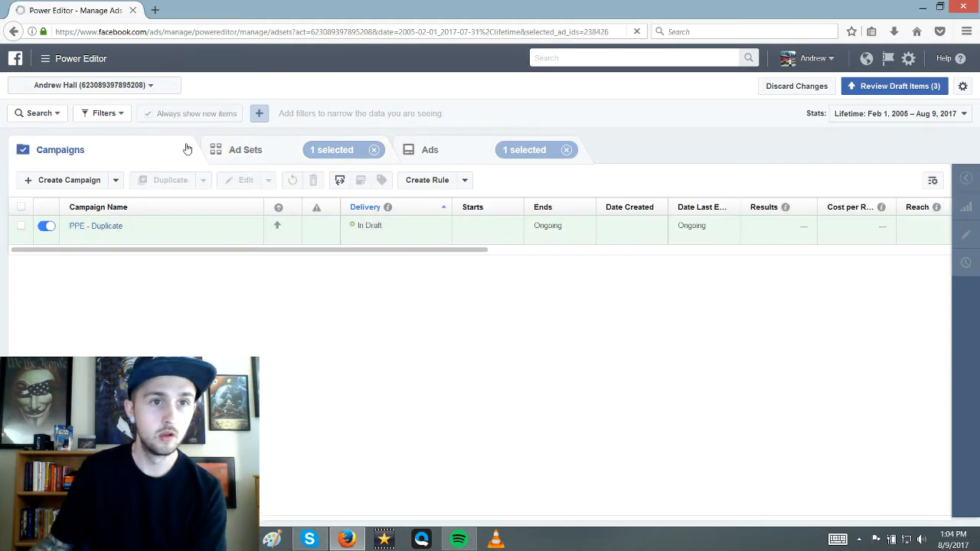
click(245, 149)
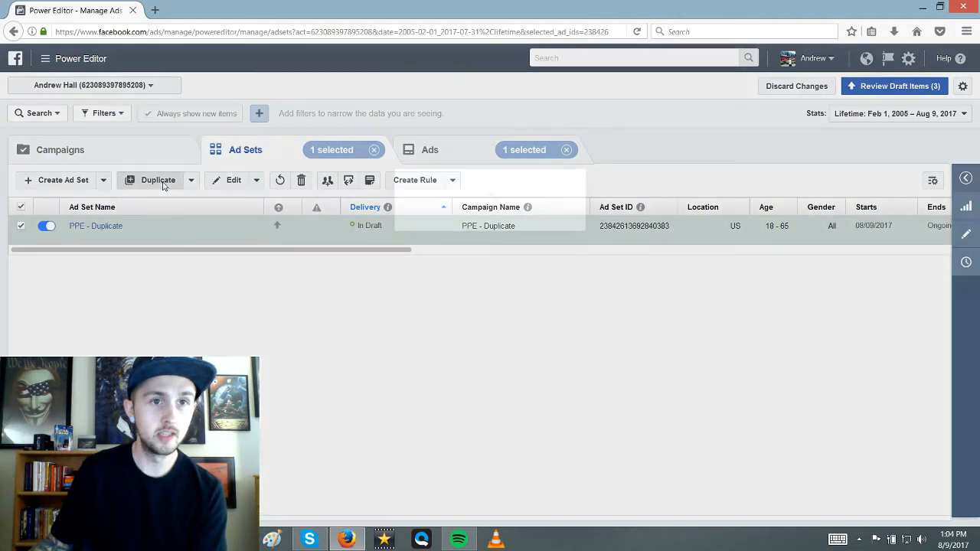
Duplicate the PPE - Duplicate ad set into a new campaign named 'CONV - Duplicate'
click(158, 180)
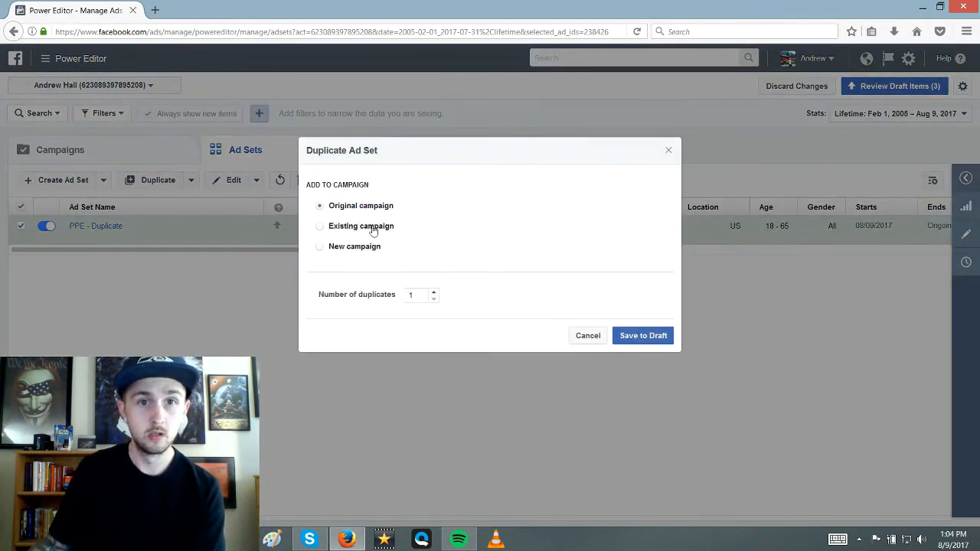
mouse_move(336, 254)
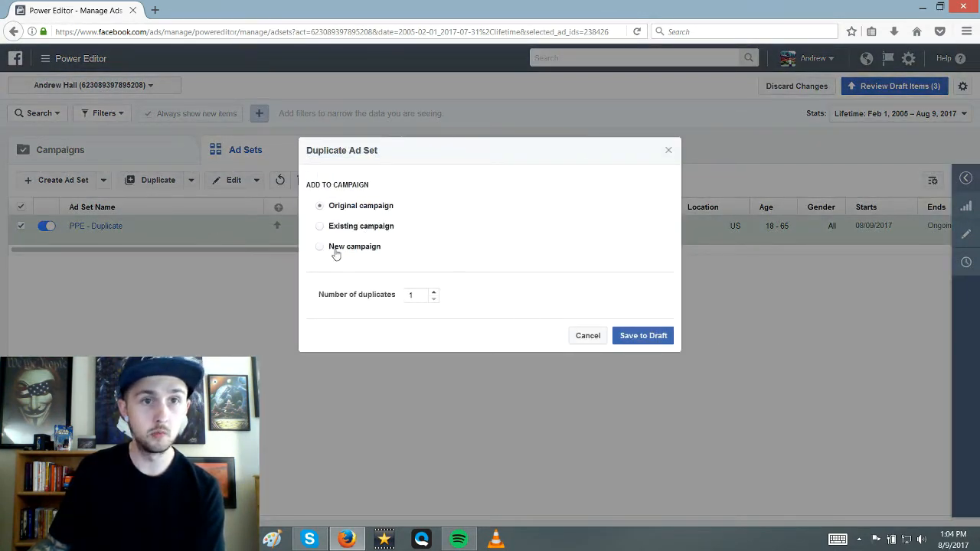
click(319, 245)
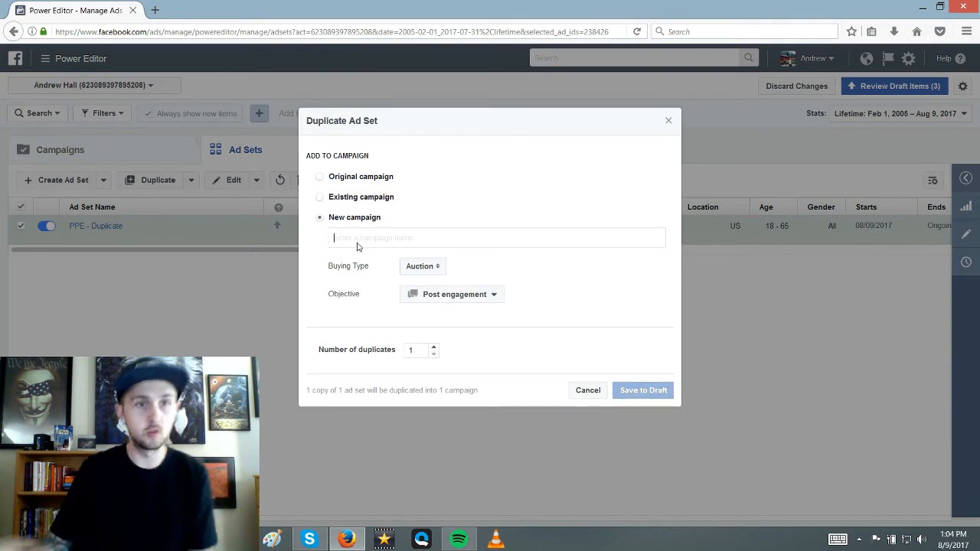
text(CONV)
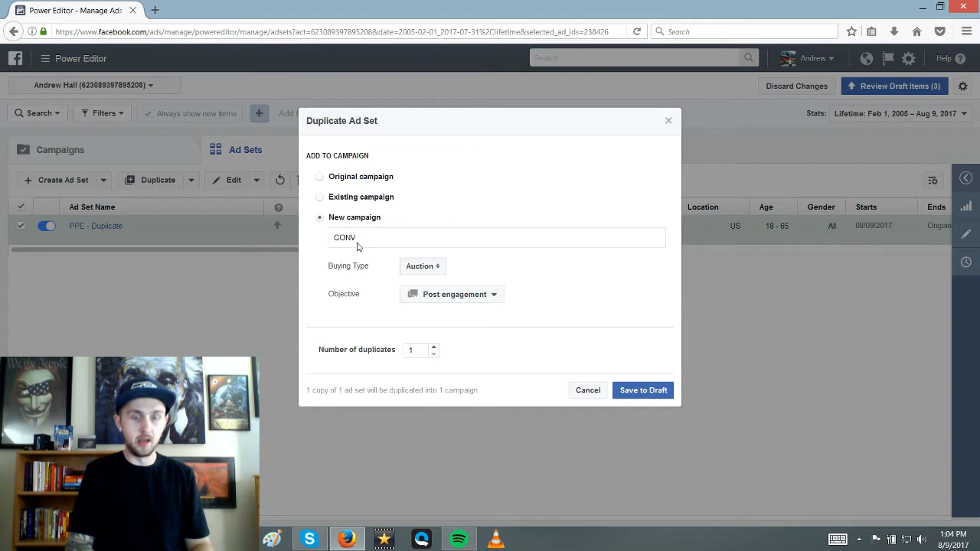
text(-)
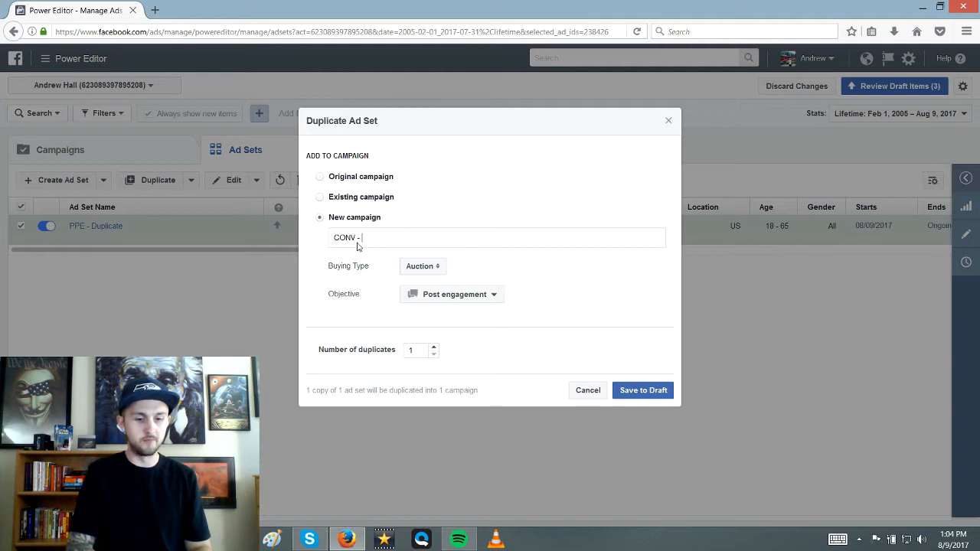
text(Duplicate)
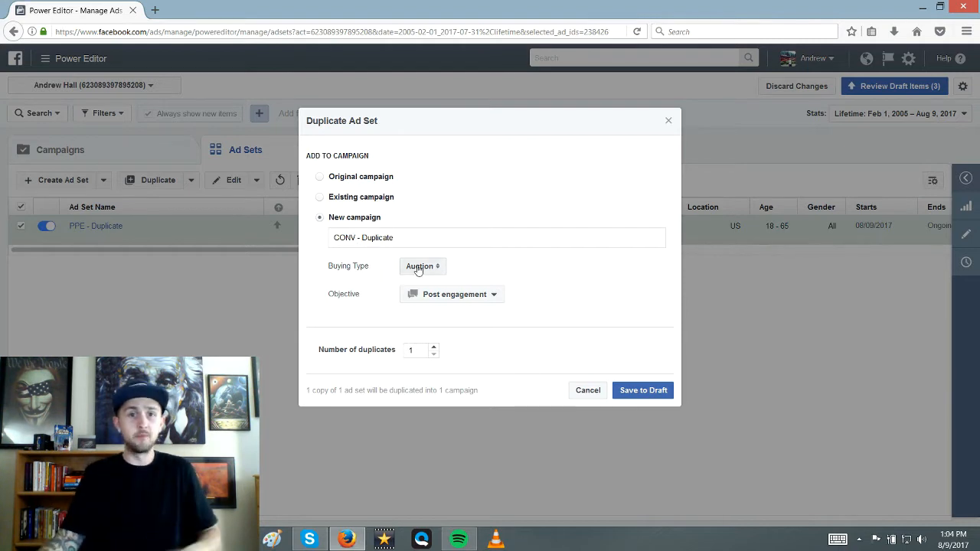
Set the new campaign's objective to Conversions and save the duplicated ad set to draft
click(451, 294)
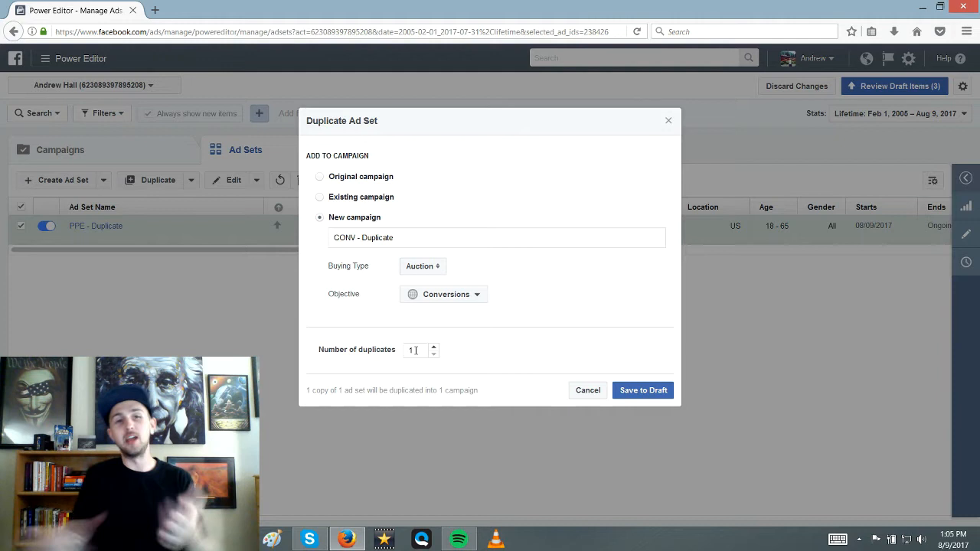
mouse_move(384, 284)
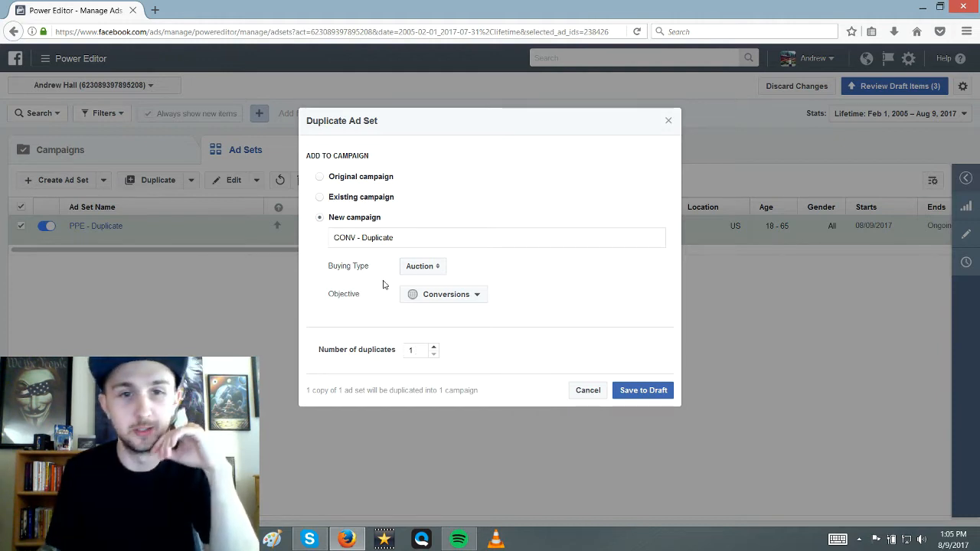
mouse_move(395, 284)
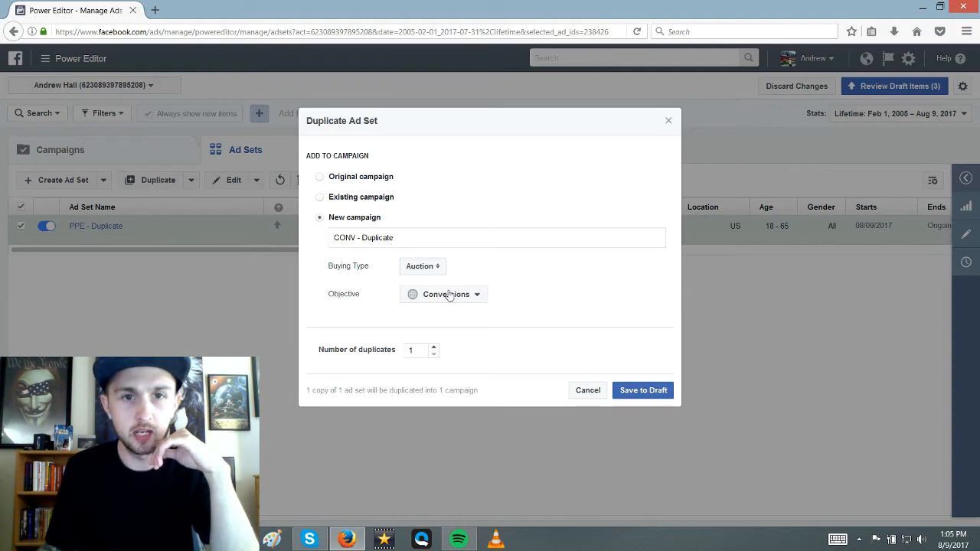
click(643, 390)
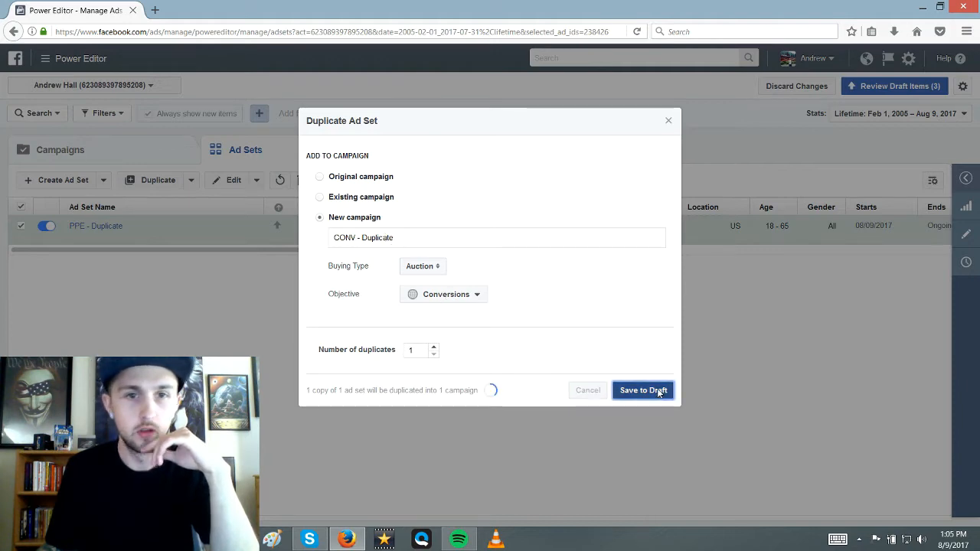
click(643, 389)
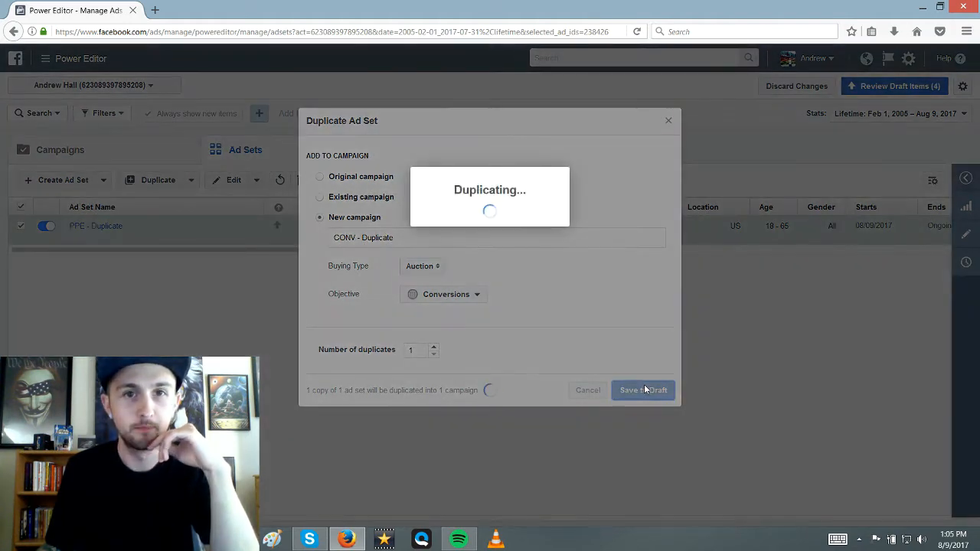
click(643, 390)
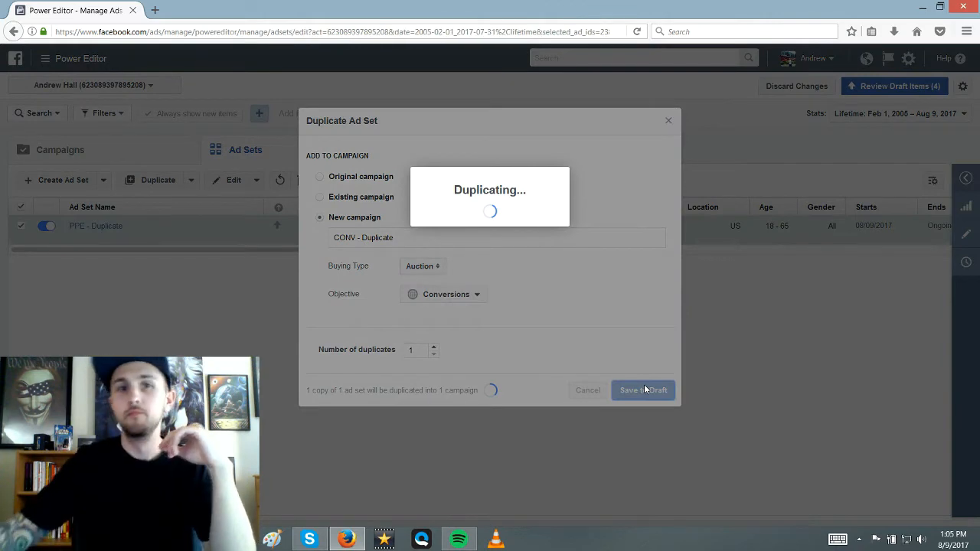
click(643, 390)
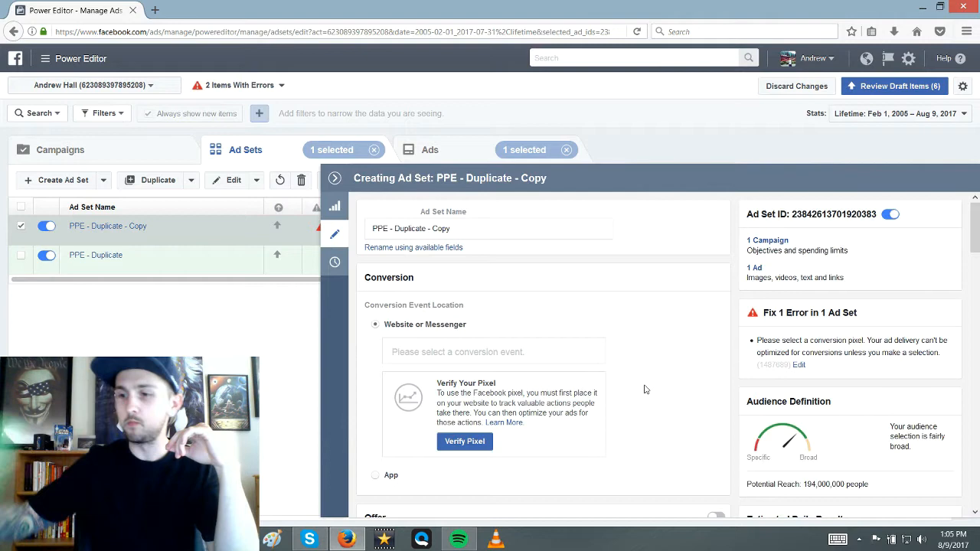
Pick Add To Cart from the copied ad set's conversion event list
scroll(down, 3)
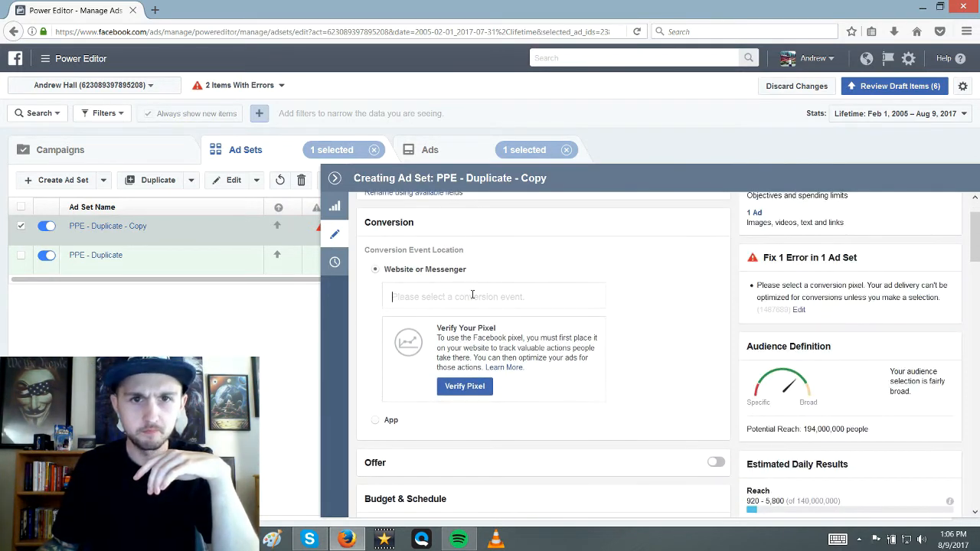
click(493, 296)
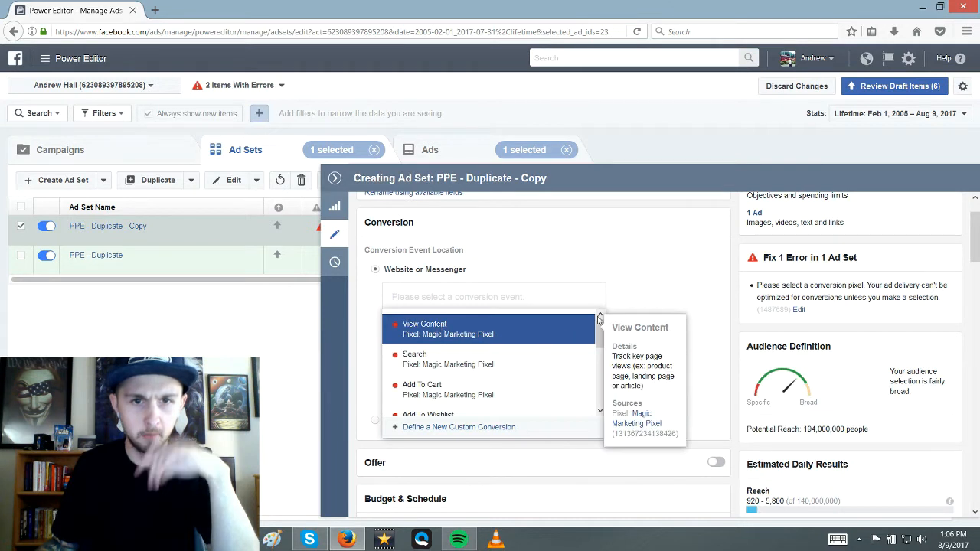
scroll(down, 3)
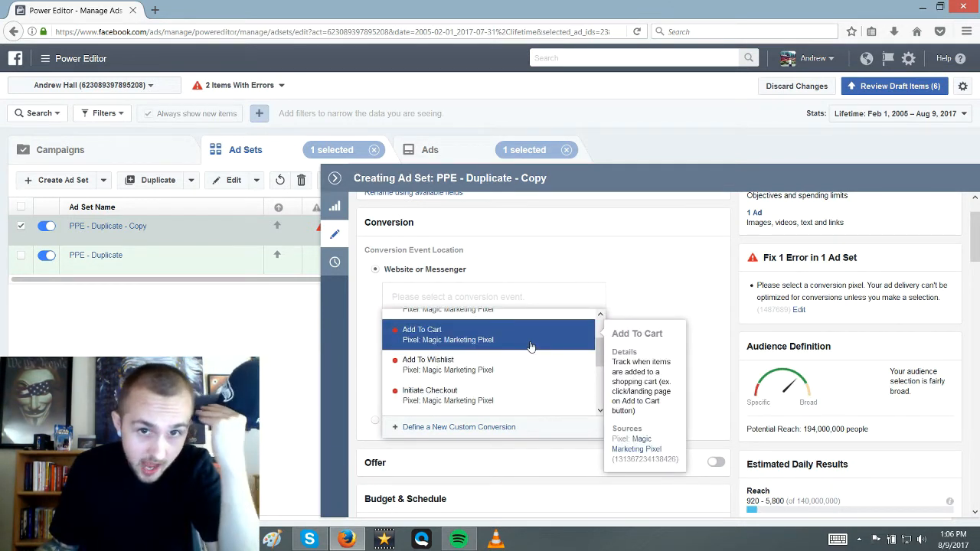
click(422, 329)
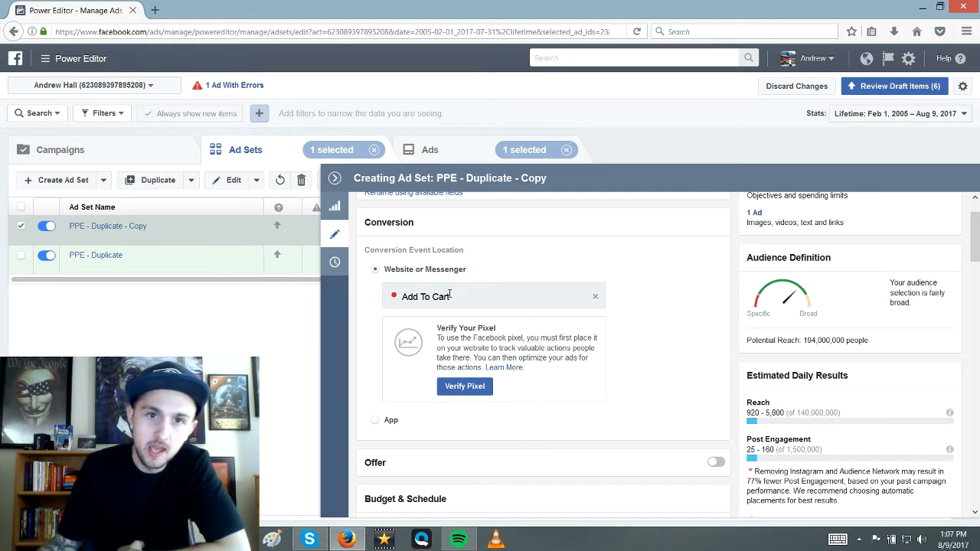
Enter 8/10/2017 with a 12:01 PM start time in the Schedule Start field
scroll(down, 3)
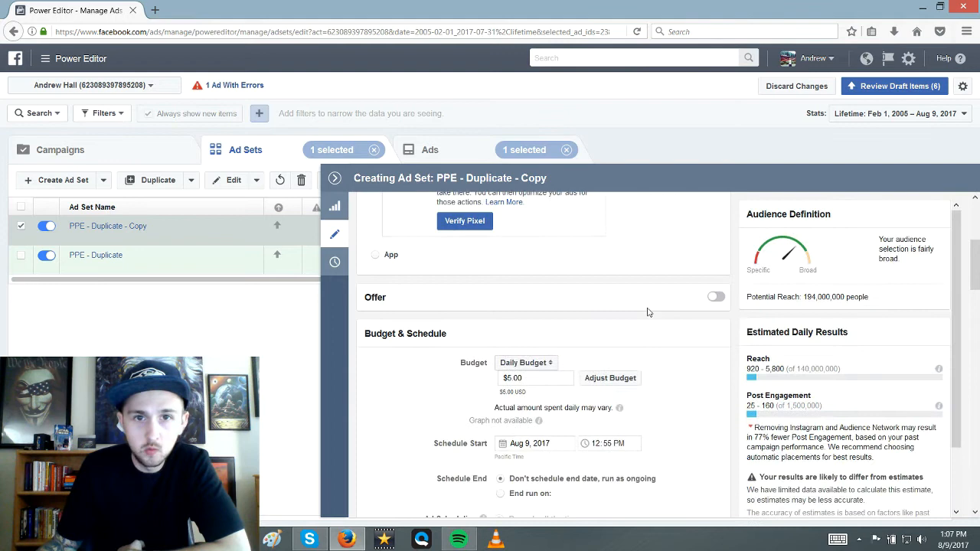
scroll(down, 3)
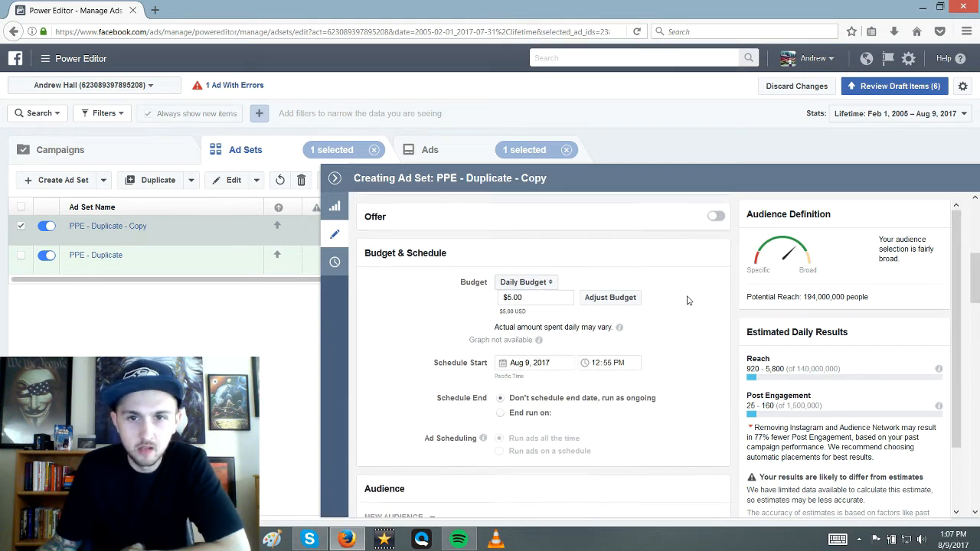
scroll(down, 3)
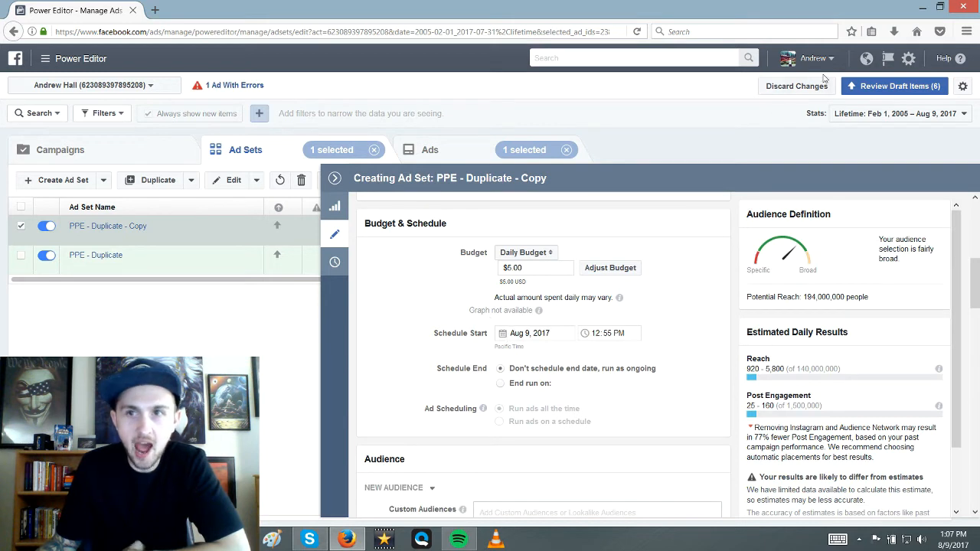
mouse_move(893, 86)
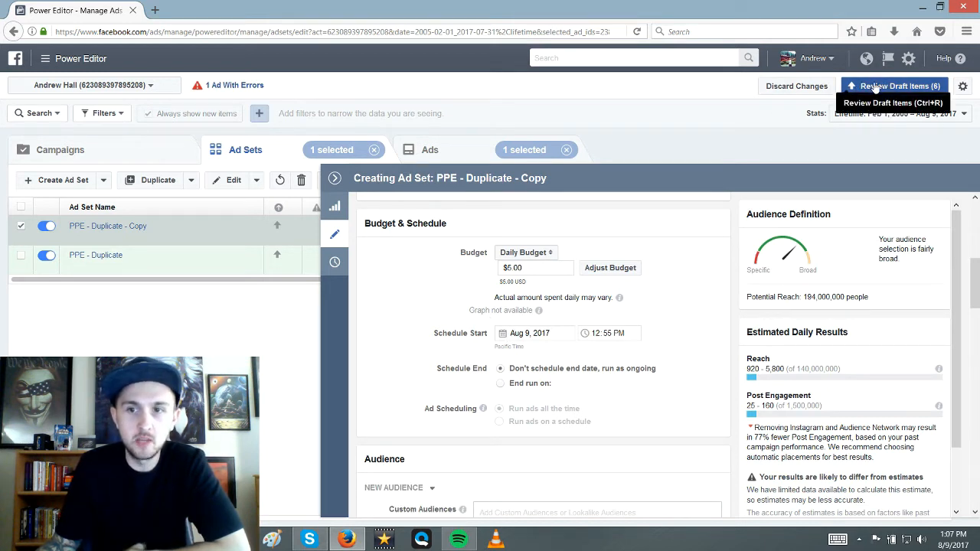
mouse_move(781, 374)
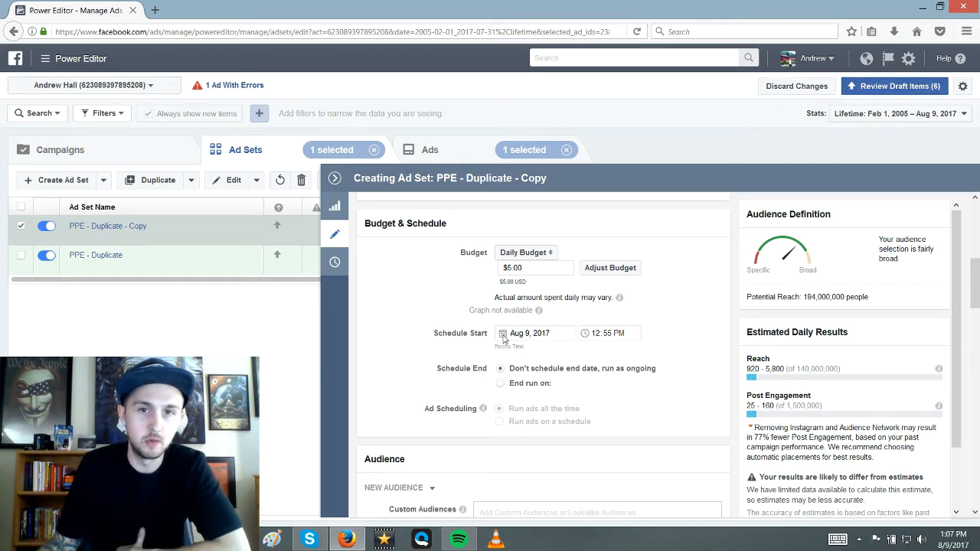
text(8/10/2017)
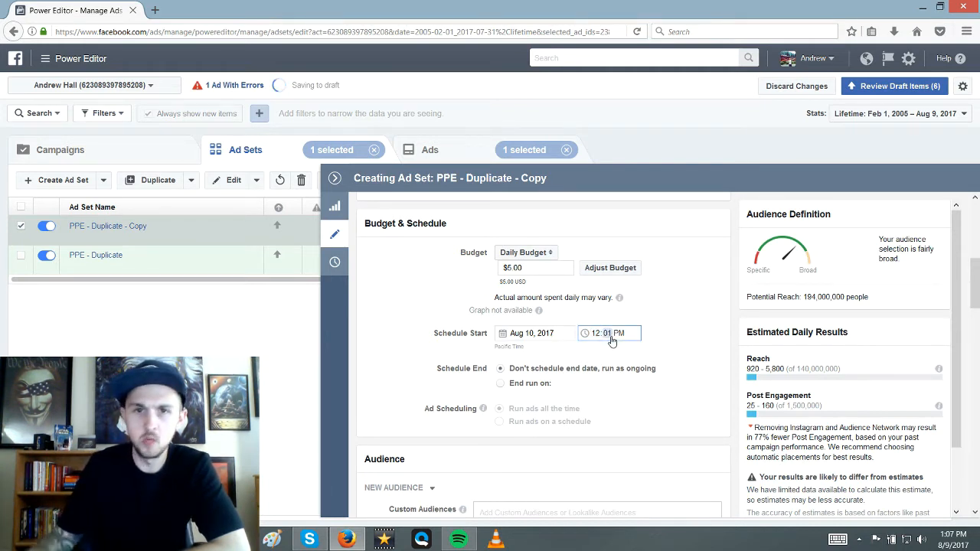
click(534, 333)
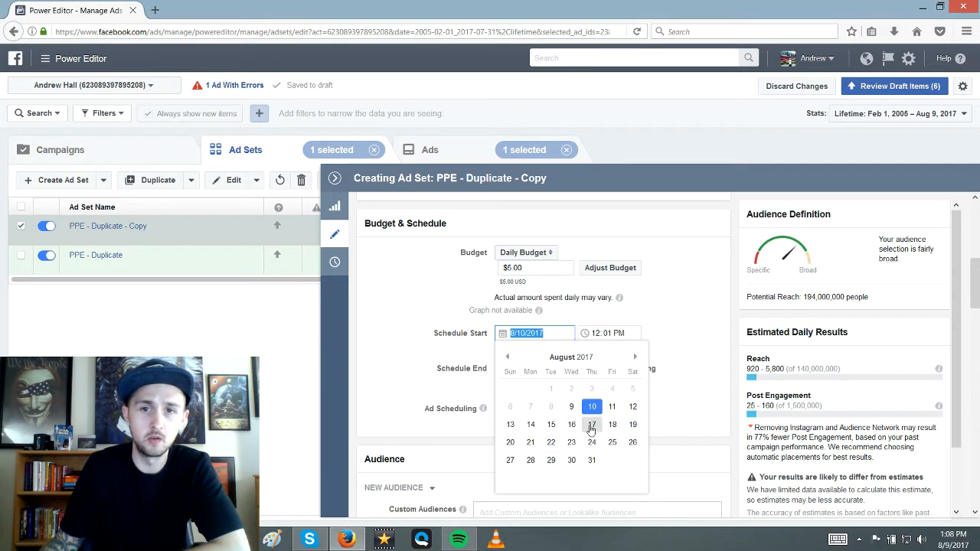
click(592, 406)
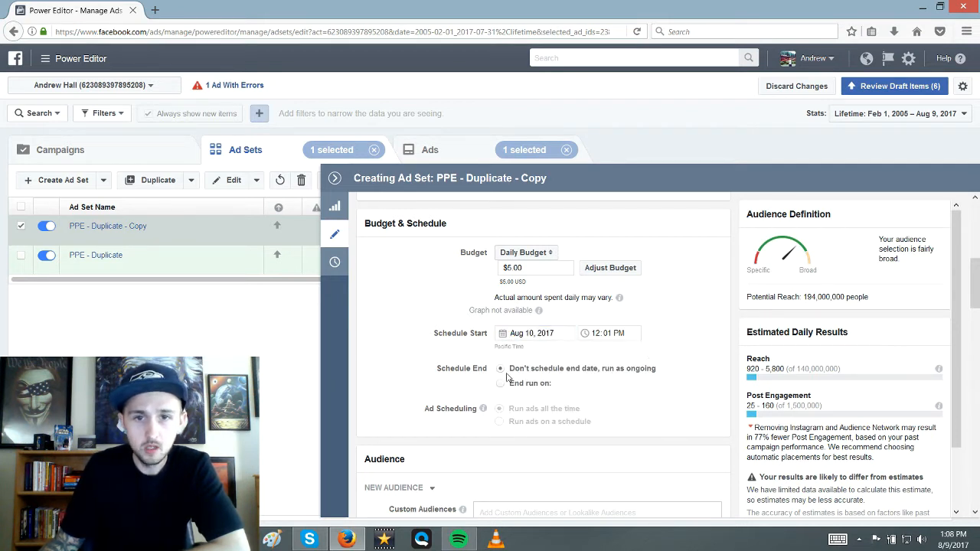
scroll(down, 3)
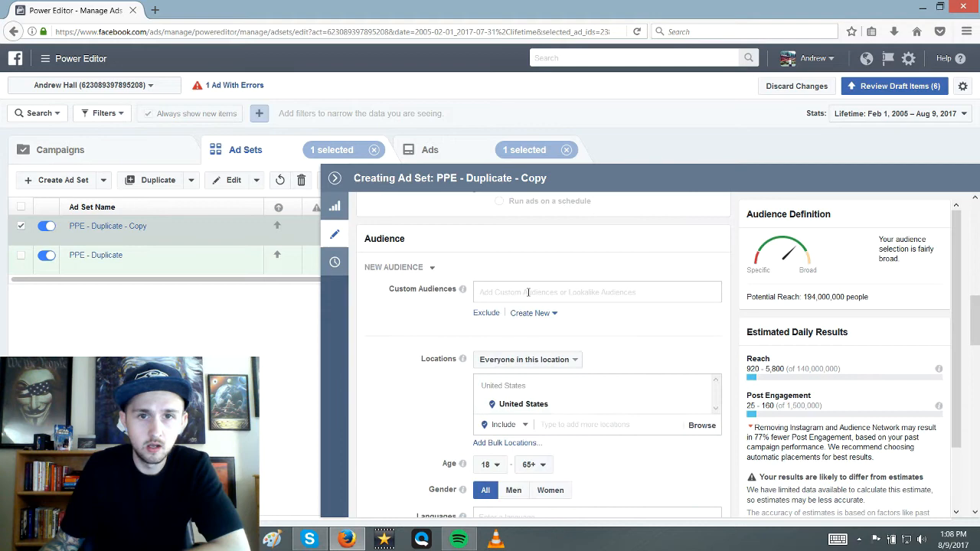
Set the minimum audience age to 20
scroll(down, 3)
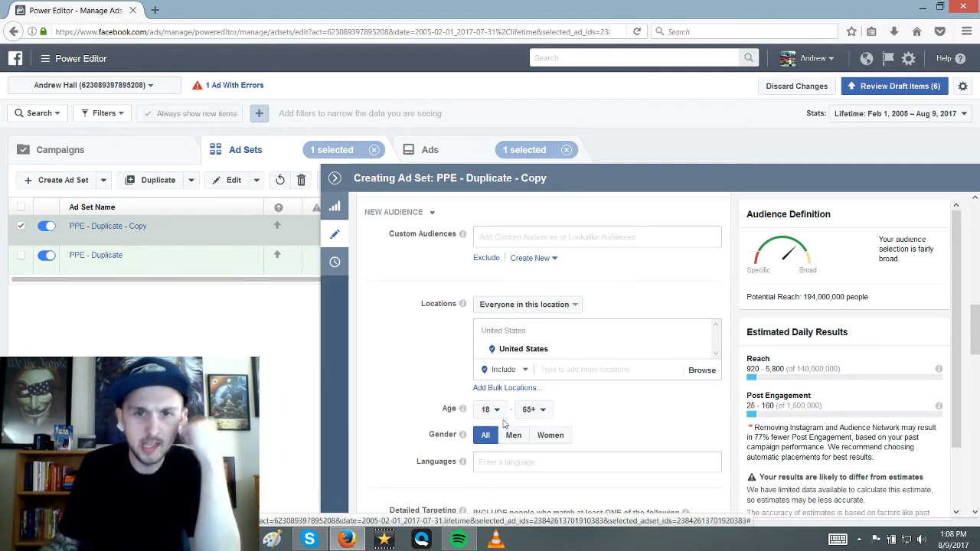
click(490, 409)
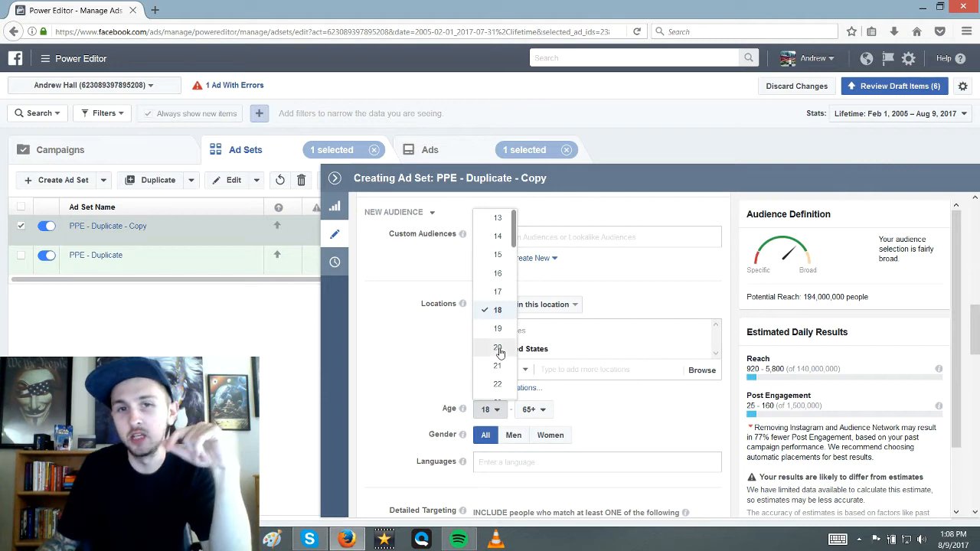
click(497, 349)
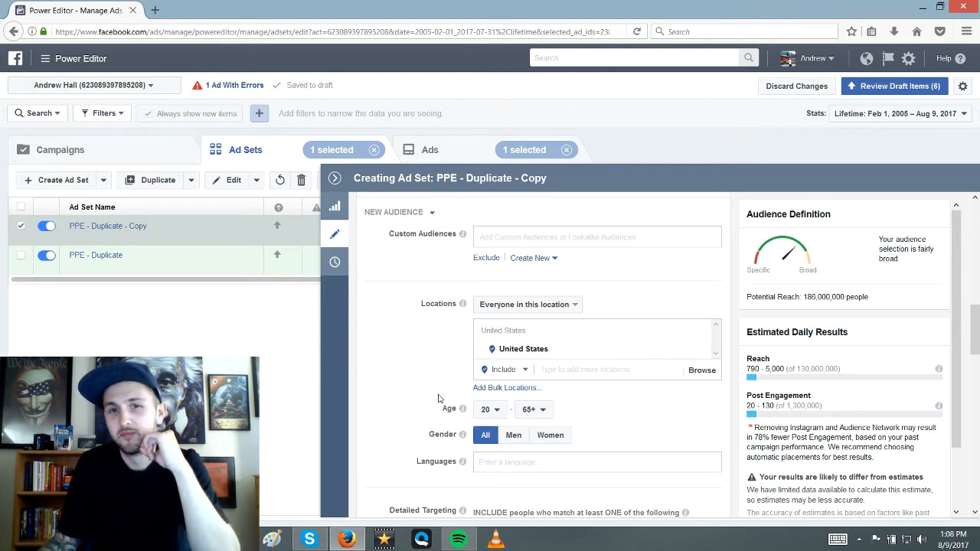
Toggle 'Expand interests when it may increase conversions' off and back on
scroll(down, 3)
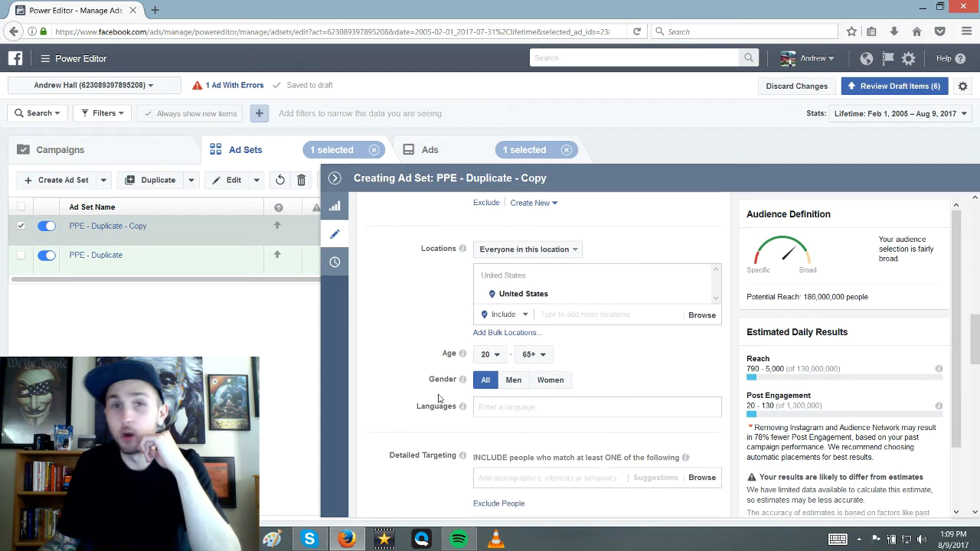
scroll(down, 3)
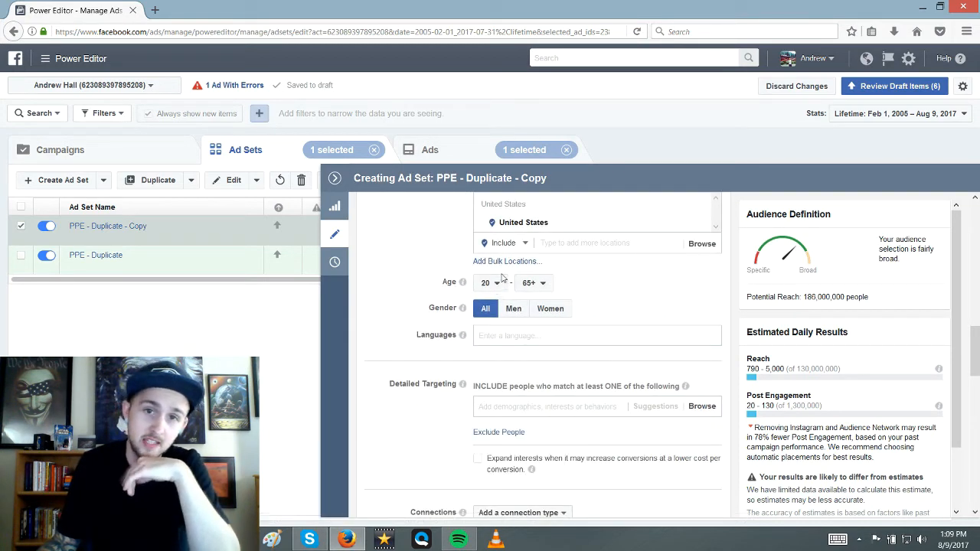
scroll(down, 3)
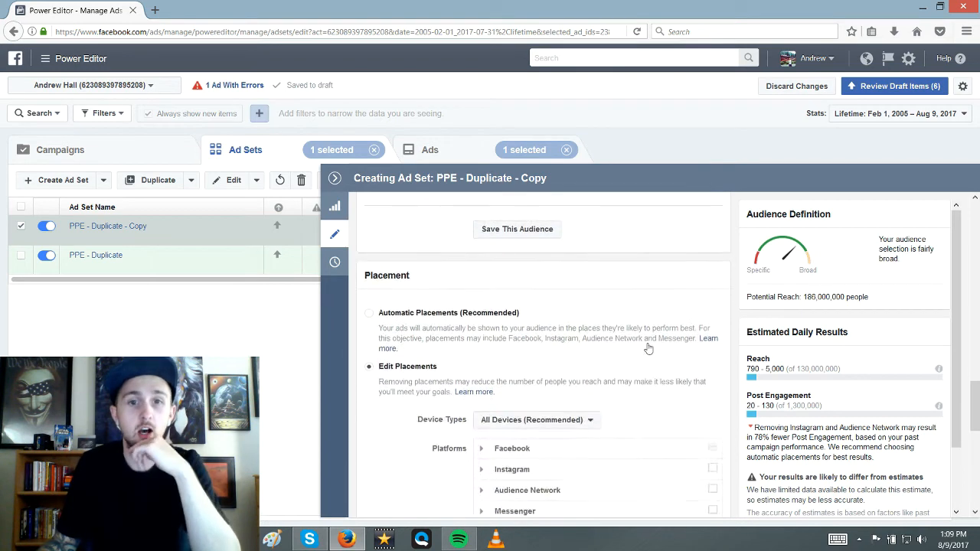
scroll(up, 3)
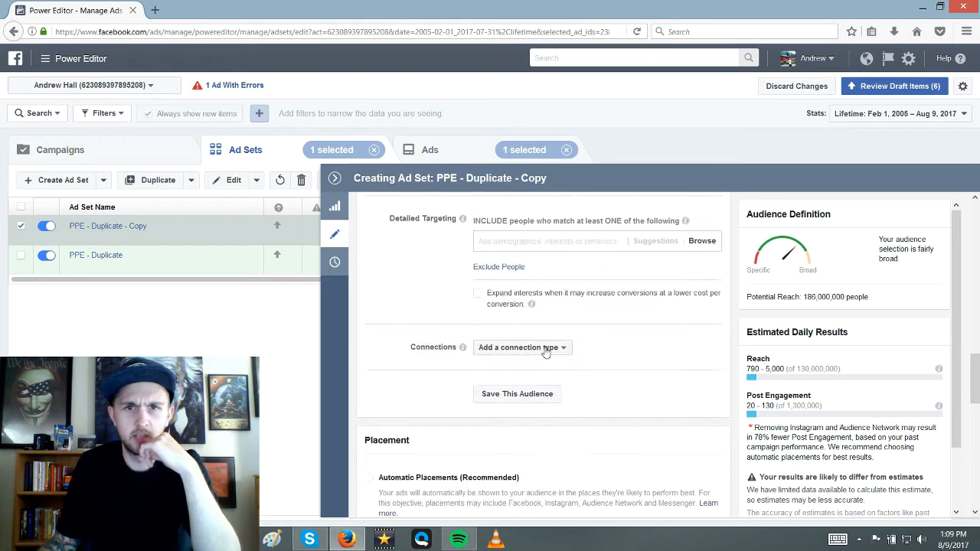
click(476, 291)
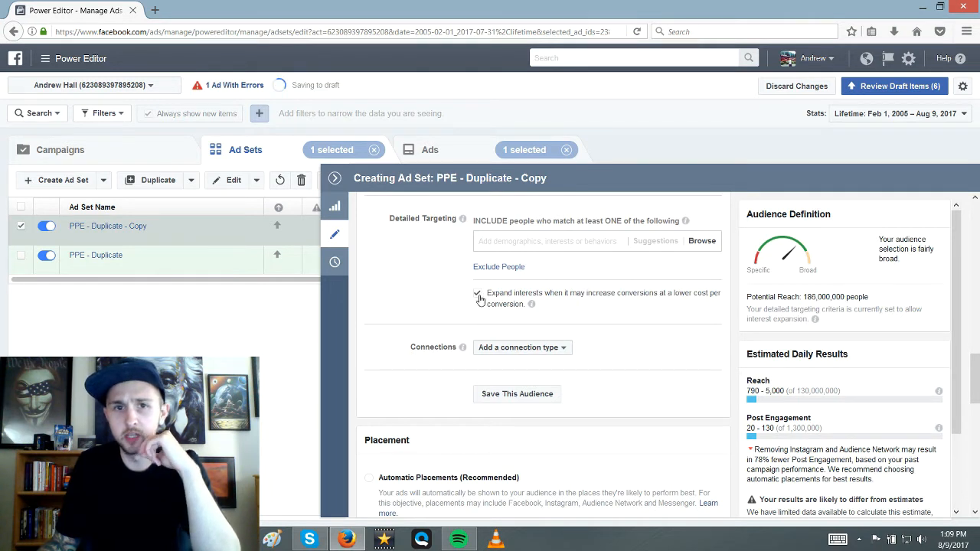
click(477, 293)
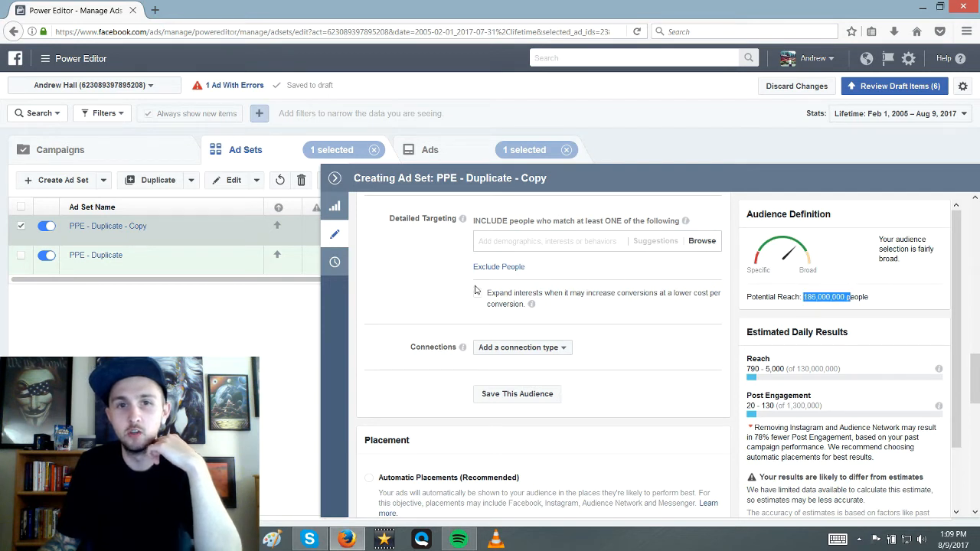
click(477, 294)
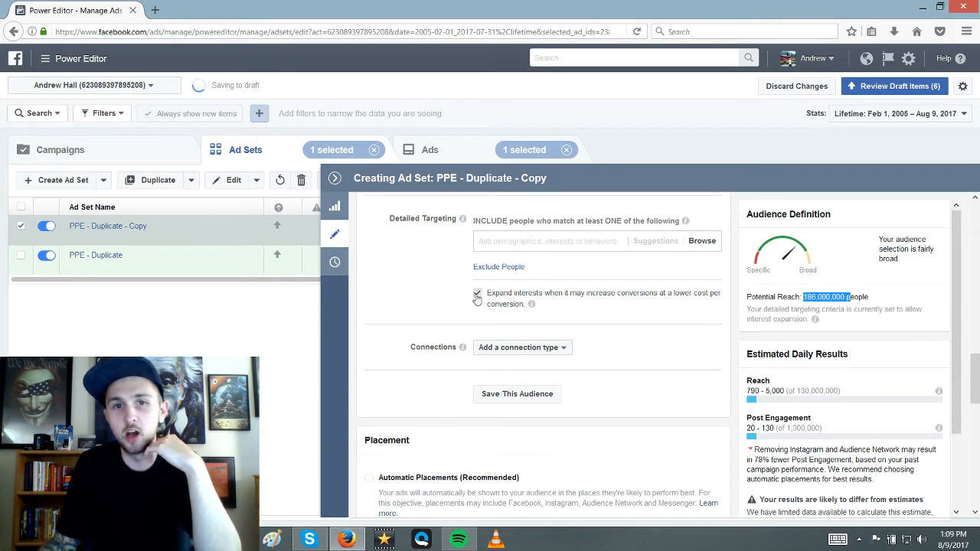
click(476, 296)
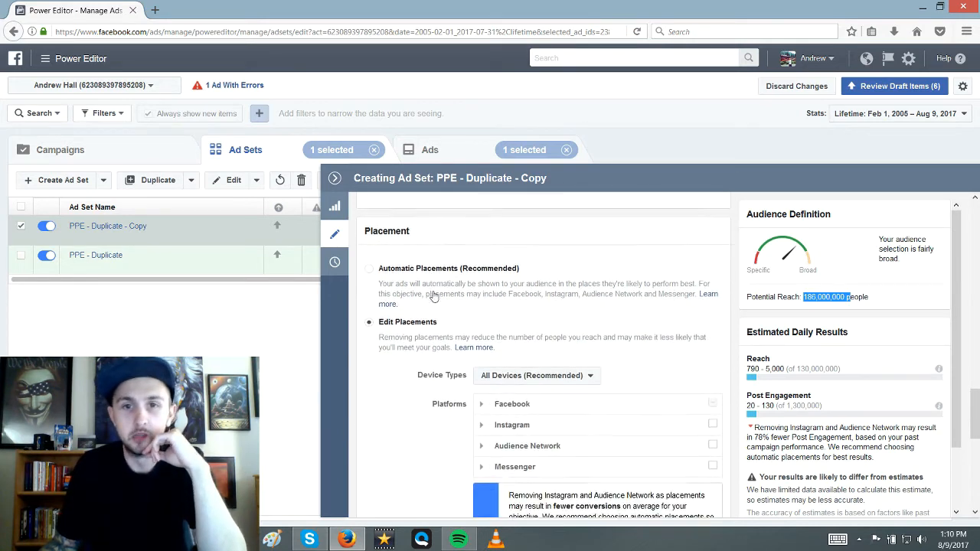
Set Device Types to Mobile Only, uncheck Audience Network, and expand Facebook placements
click(536, 375)
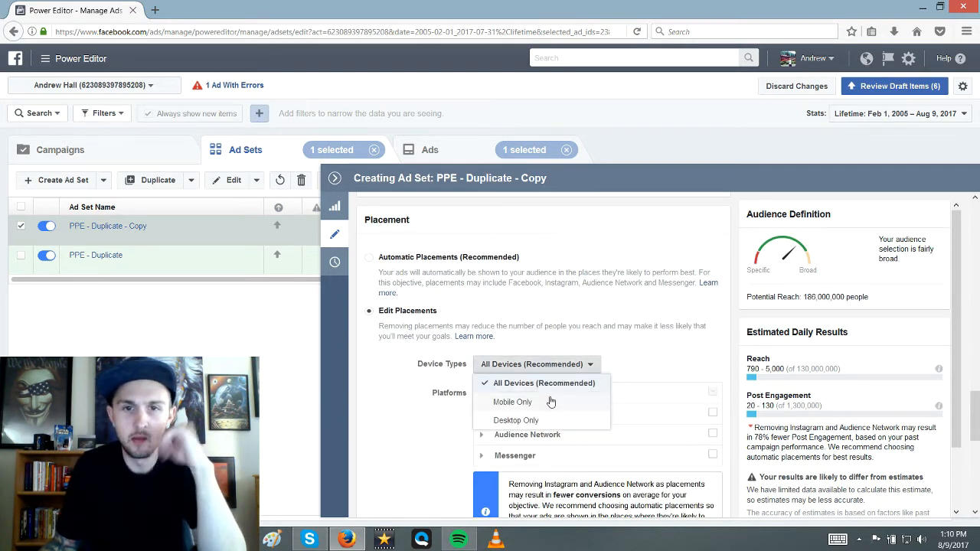
click(511, 401)
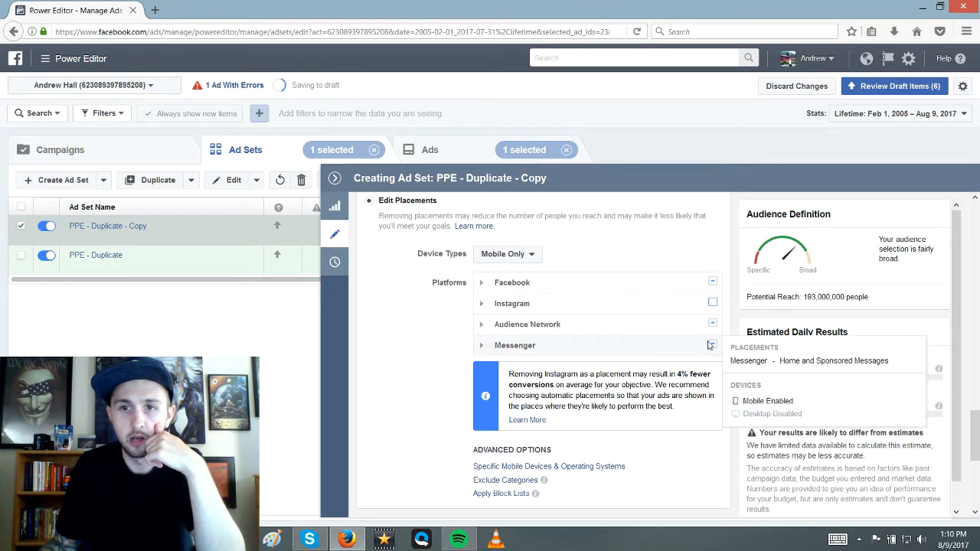
click(711, 324)
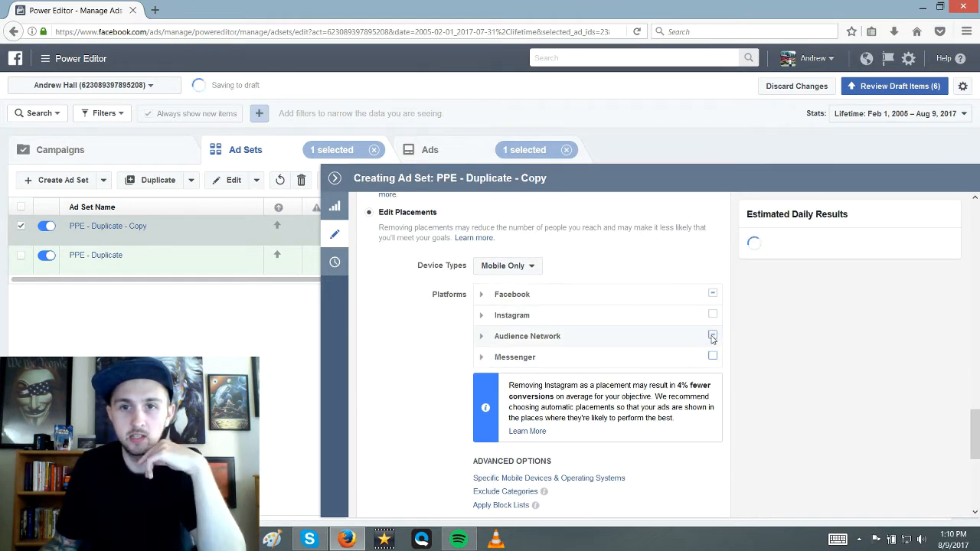
click(712, 336)
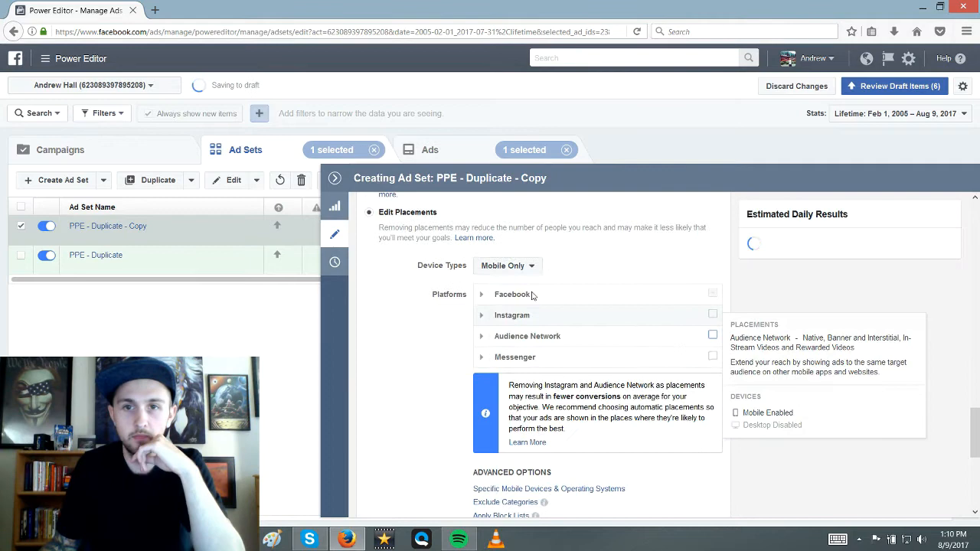
click(482, 294)
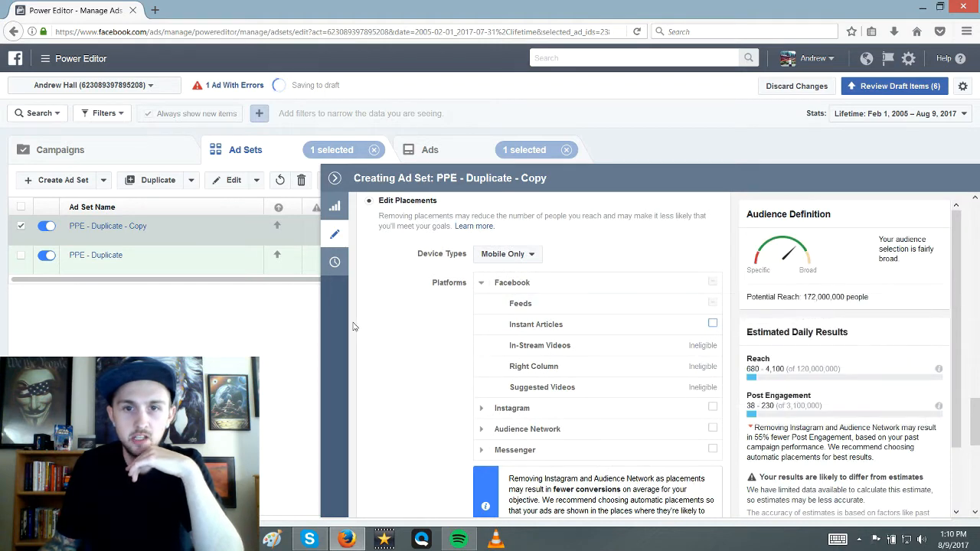
Open the Optimization for Ad Delivery dropdown, currently set to Post Engagement
scroll(down, 3)
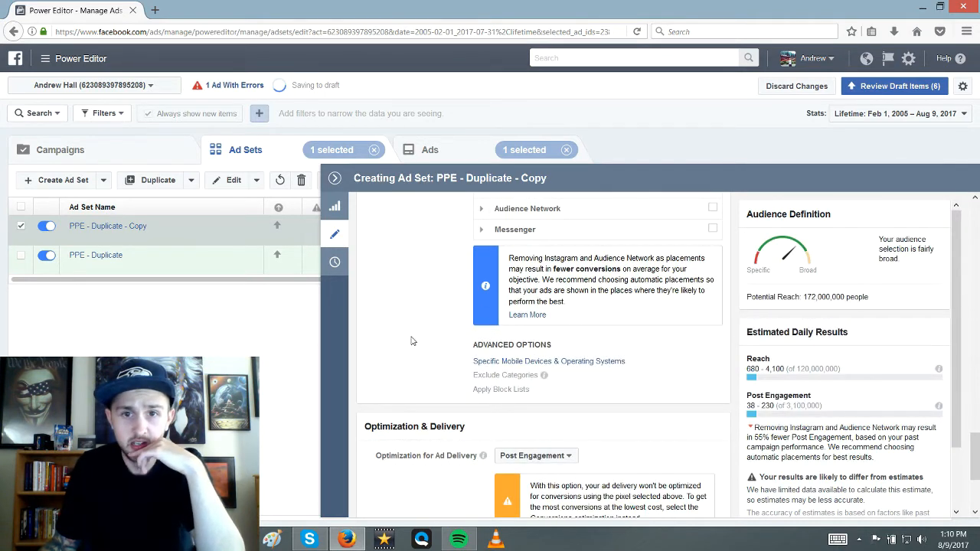
scroll(down, 3)
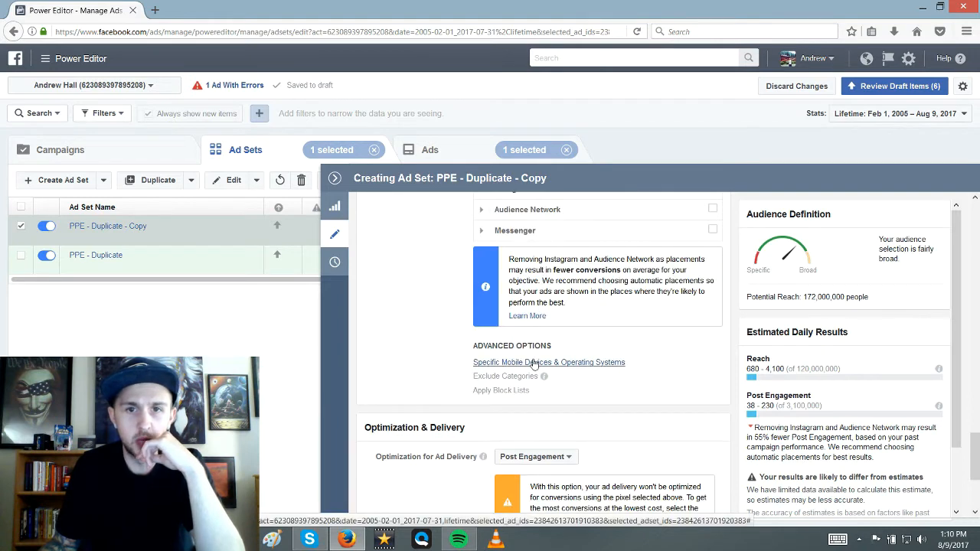
click(535, 291)
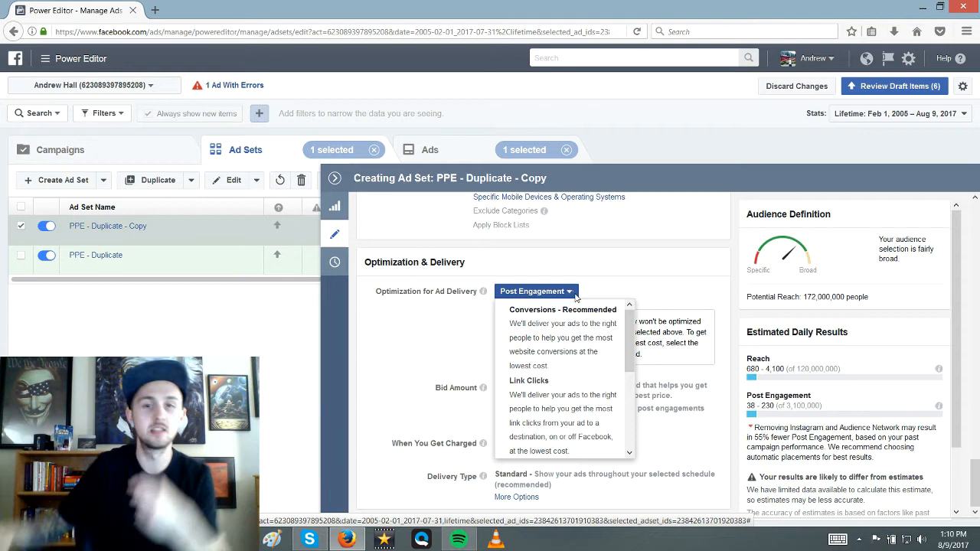
mouse_move(563, 314)
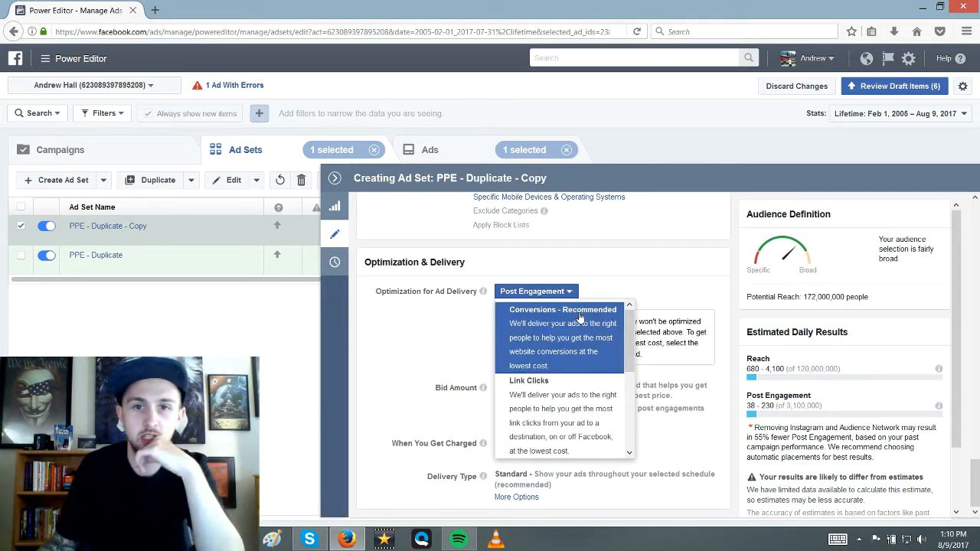
Set the ad set's optimization to Conversions and its conversion window to 1 day click
click(563, 309)
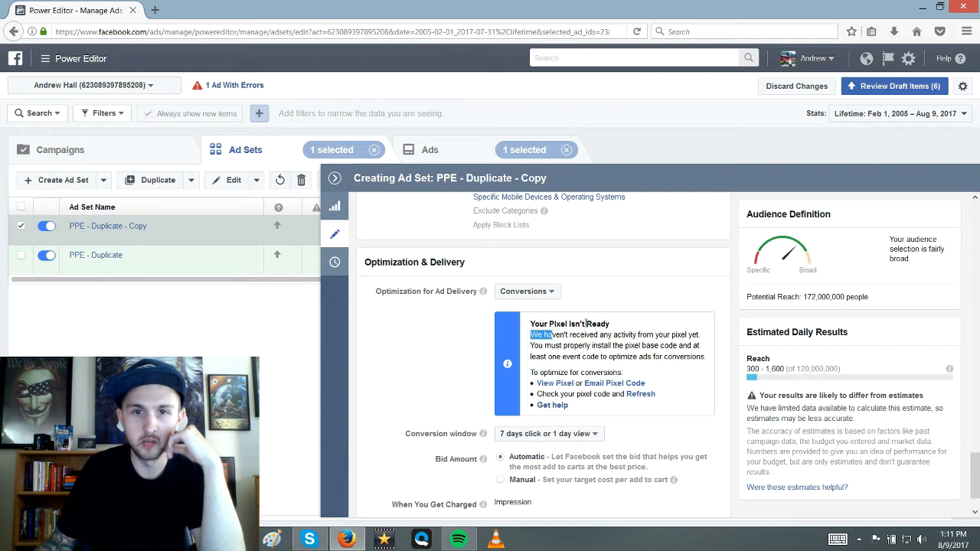
click(548, 433)
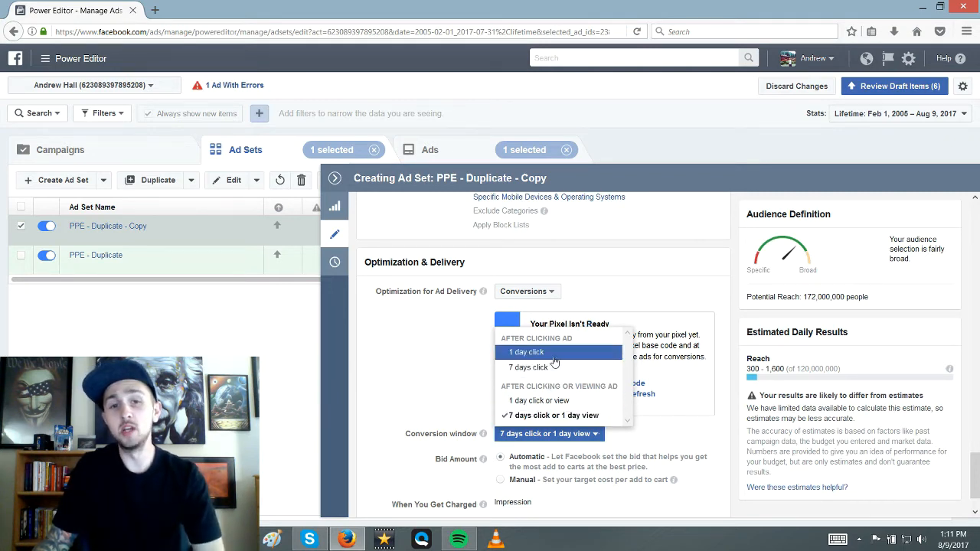
click(525, 352)
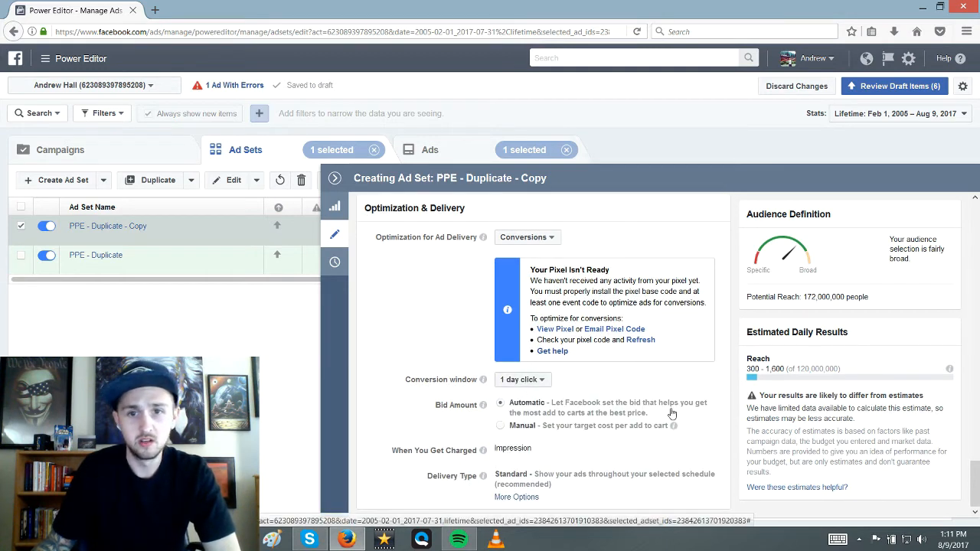
mouse_move(563, 397)
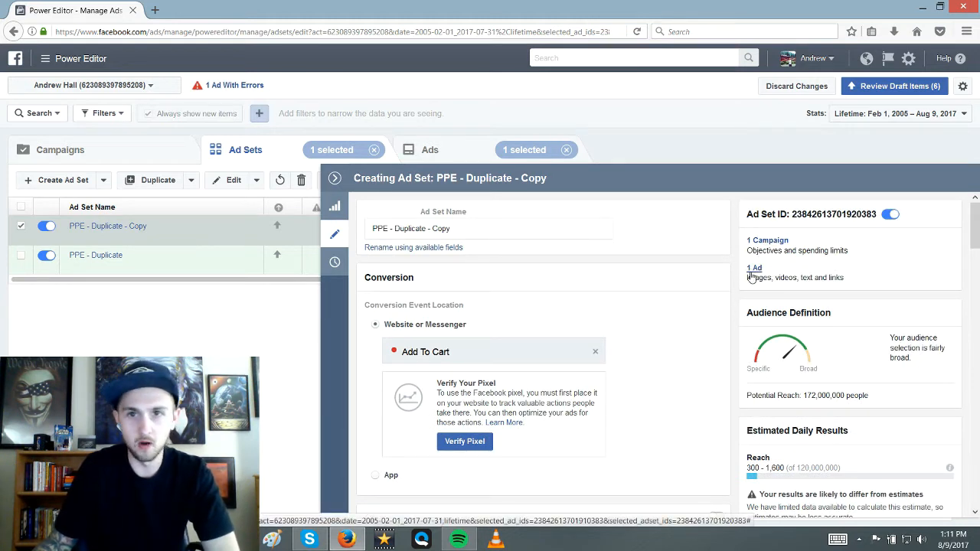
Rename the ad set to 'PPE - Duplicate' and open its single ad
double_click(439, 228)
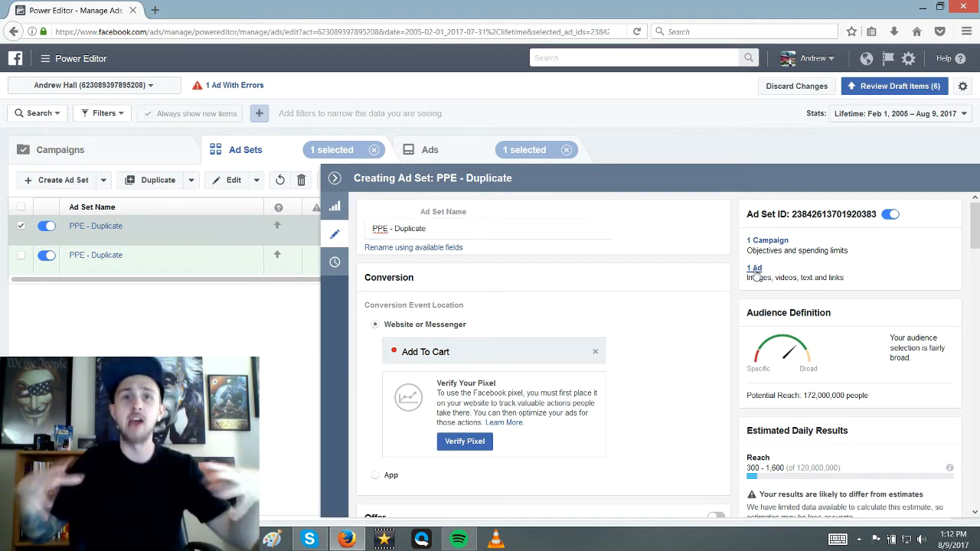
click(429, 150)
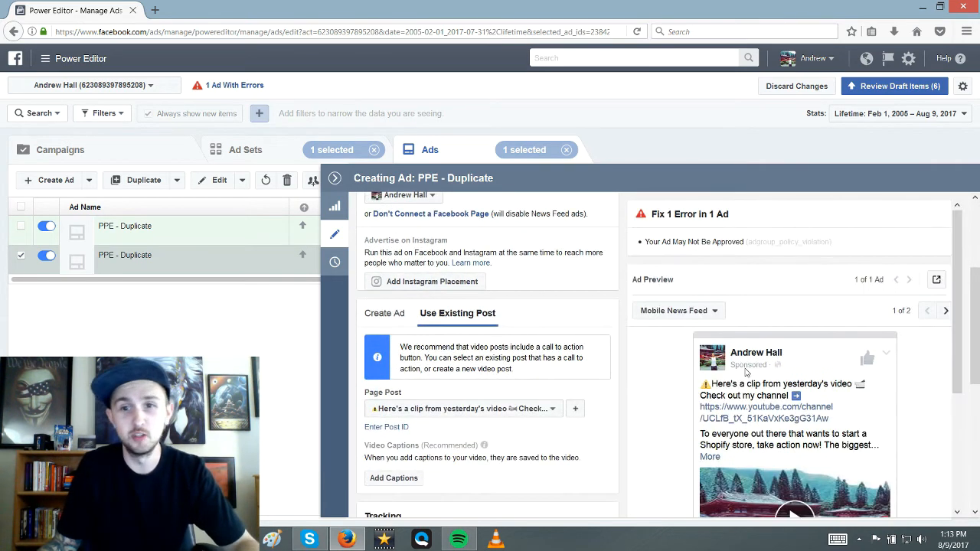
mouse_move(618, 408)
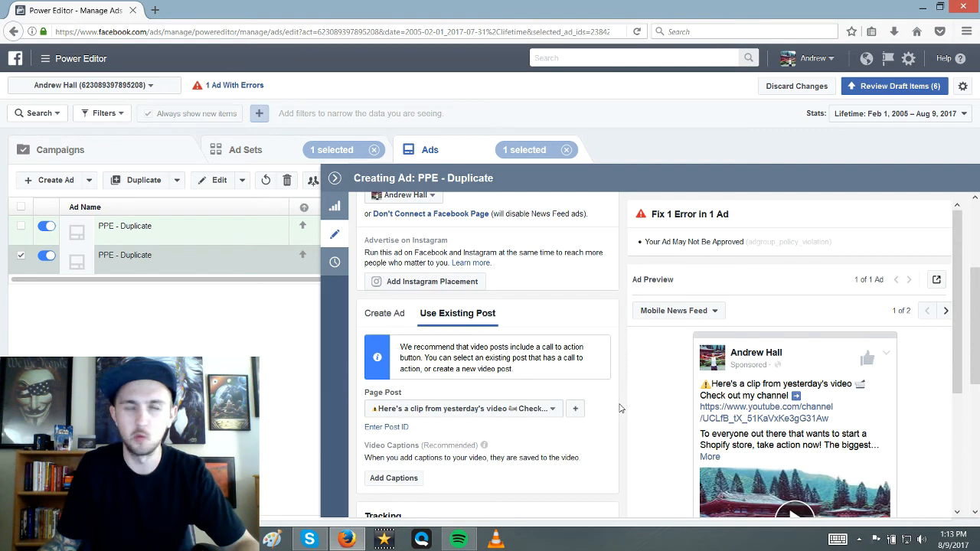
Scroll through the ad's Tracking section, then return to the PPE - Duplicate ad set
scroll(down, 3)
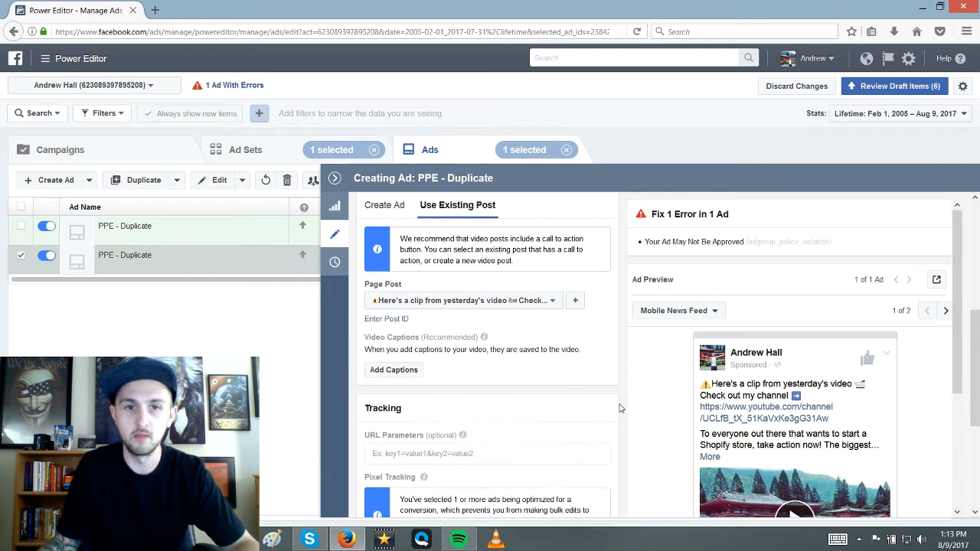
scroll(down, 3)
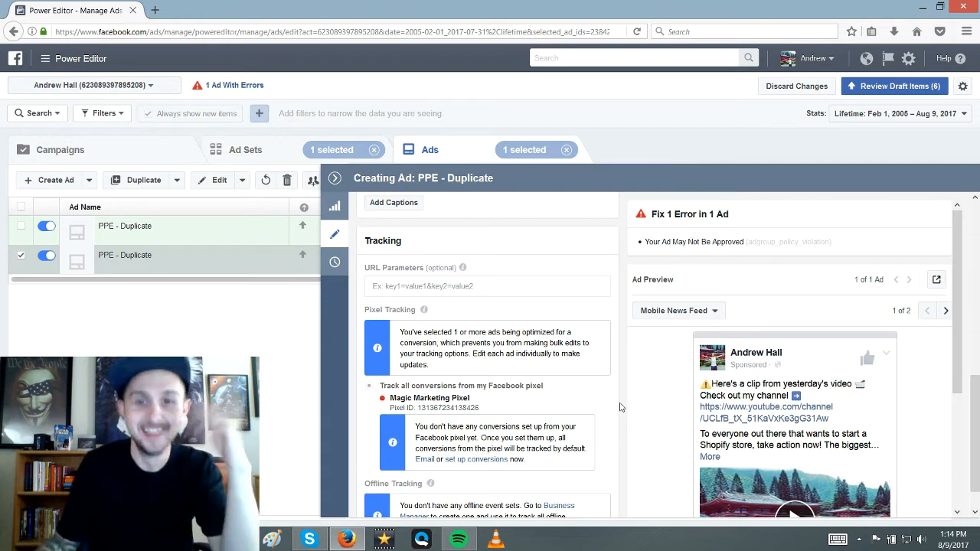
scroll(down, 3)
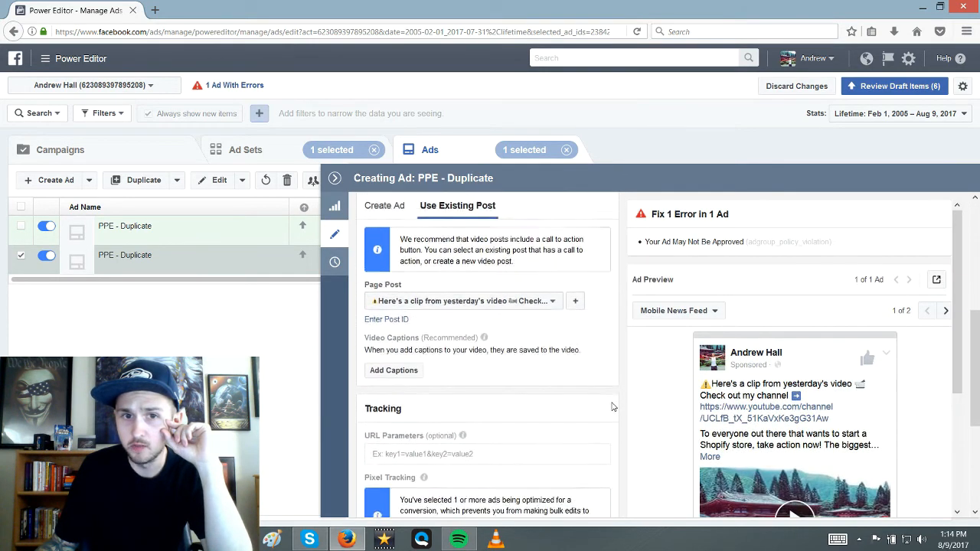
scroll(down, 3)
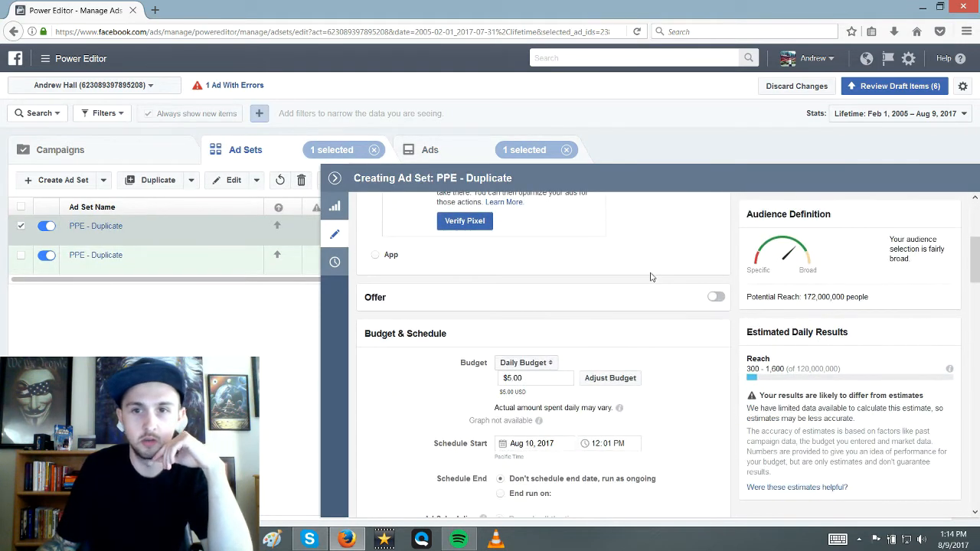
Scroll through the Creating Ad Set panel and collapse it back to the Ad Sets table
scroll(down, 3)
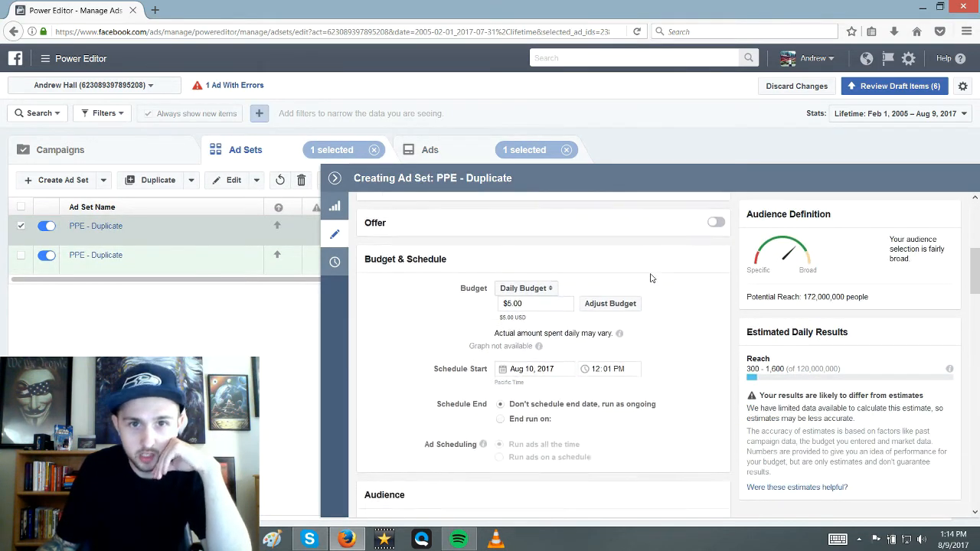
scroll(down, 3)
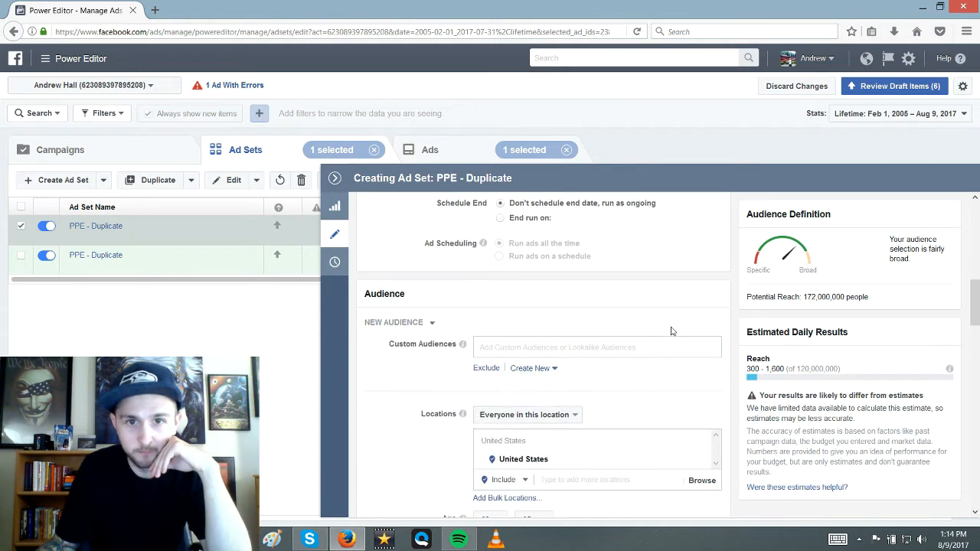
scroll(down, 3)
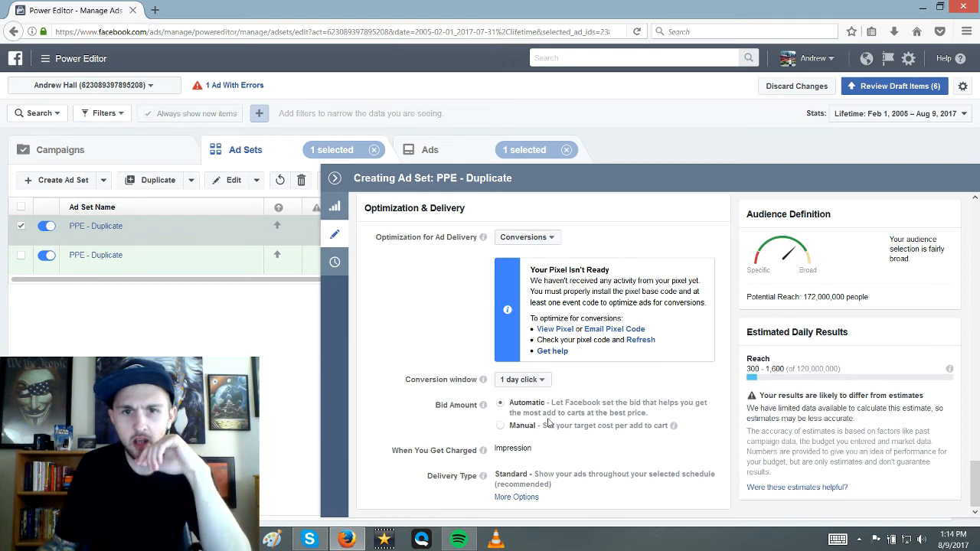
scroll(down, 3)
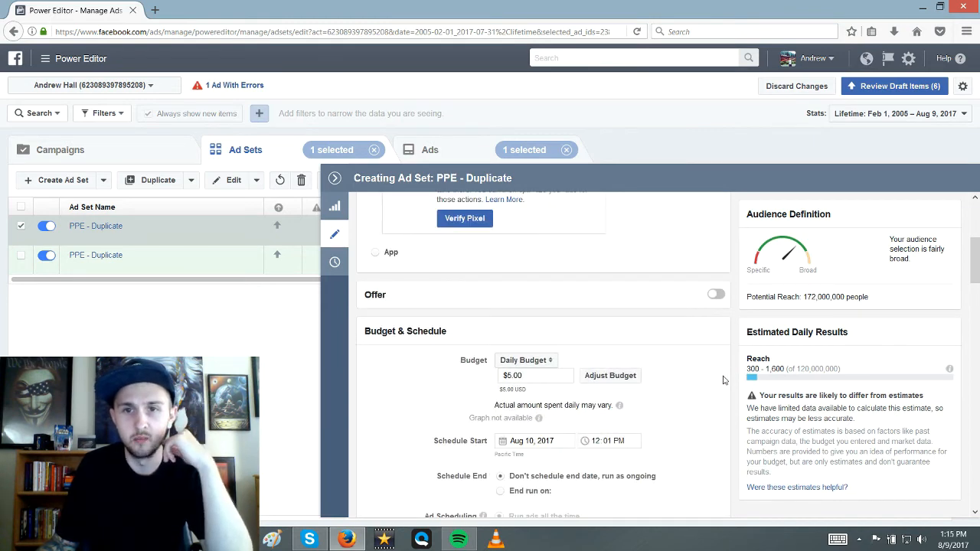
mouse_move(727, 404)
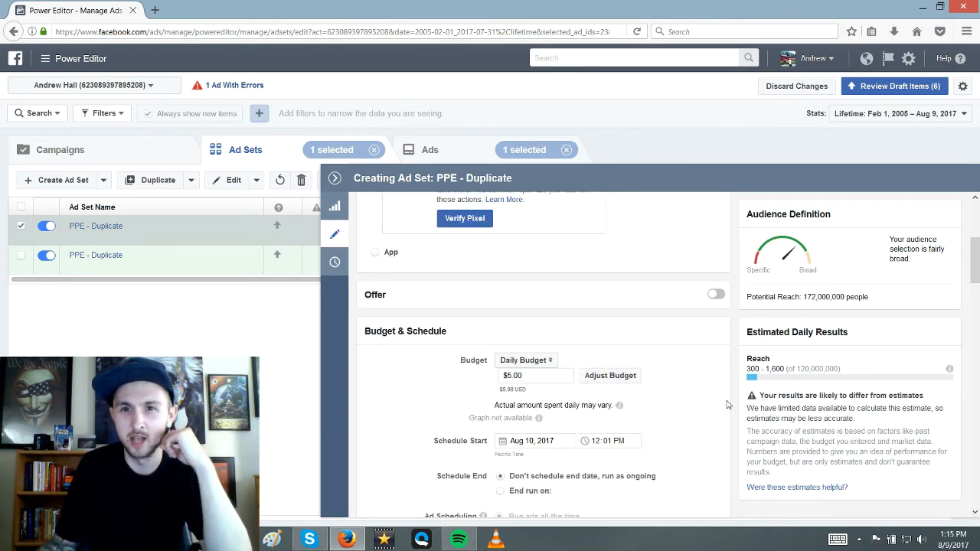
scroll(up, 3)
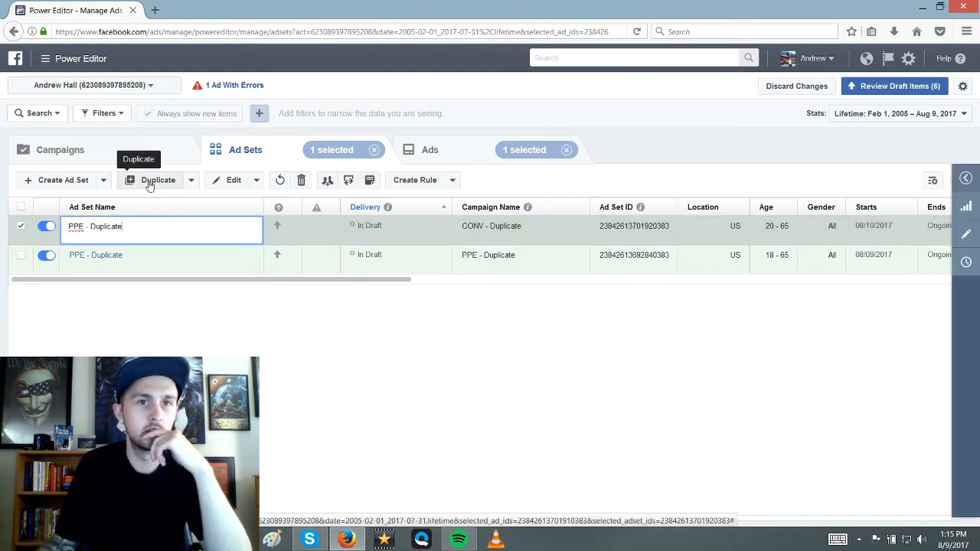
Go to Campaigns and back to Ad Sets, then edit the checked ad set's name
click(60, 149)
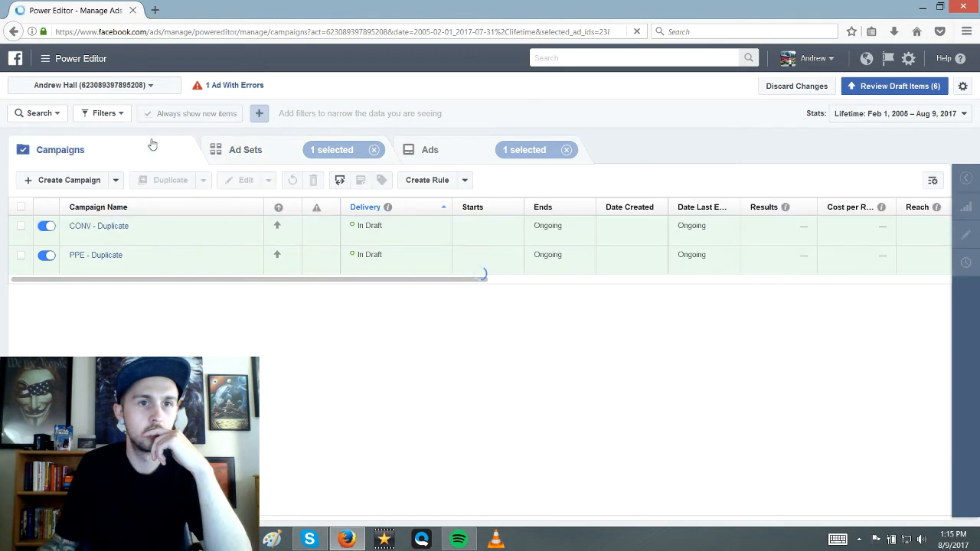
click(245, 149)
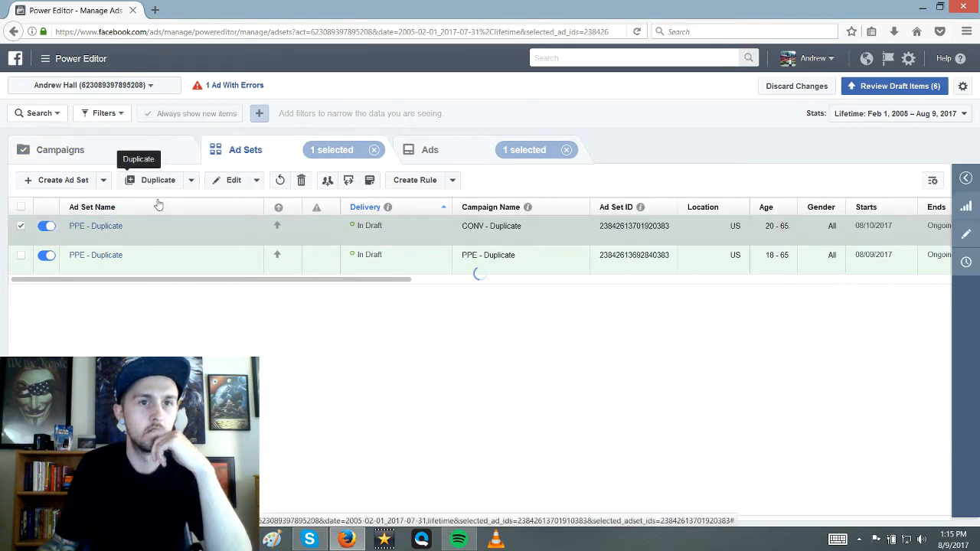
click(233, 180)
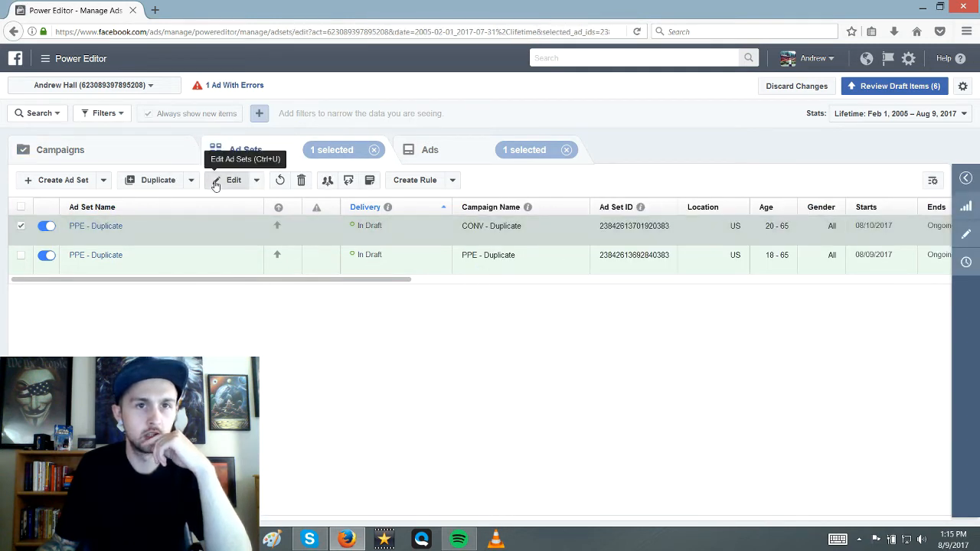
click(233, 180)
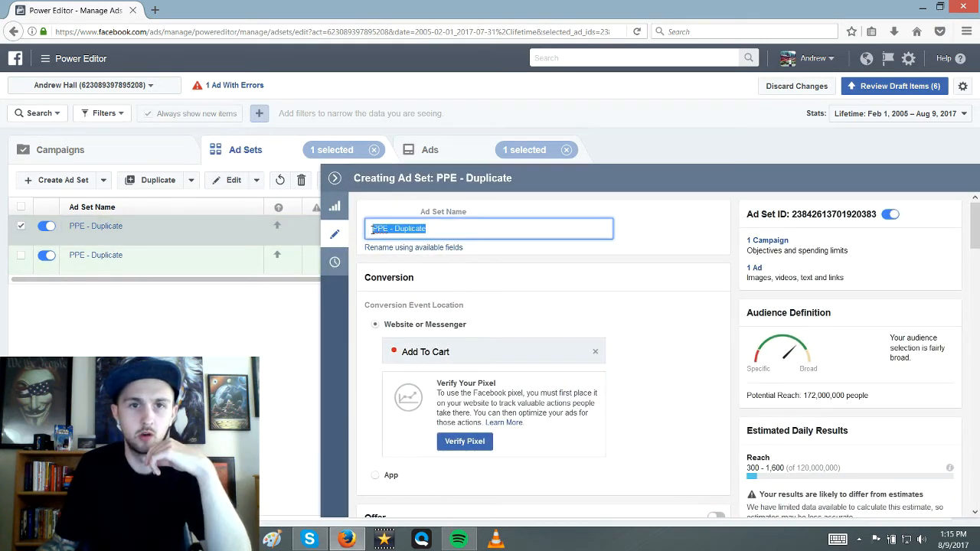
Rename the ad set to 'CONV - ATC - Duplicate - rescue 25-34' and switch to Ads Manager
text(CONV -)
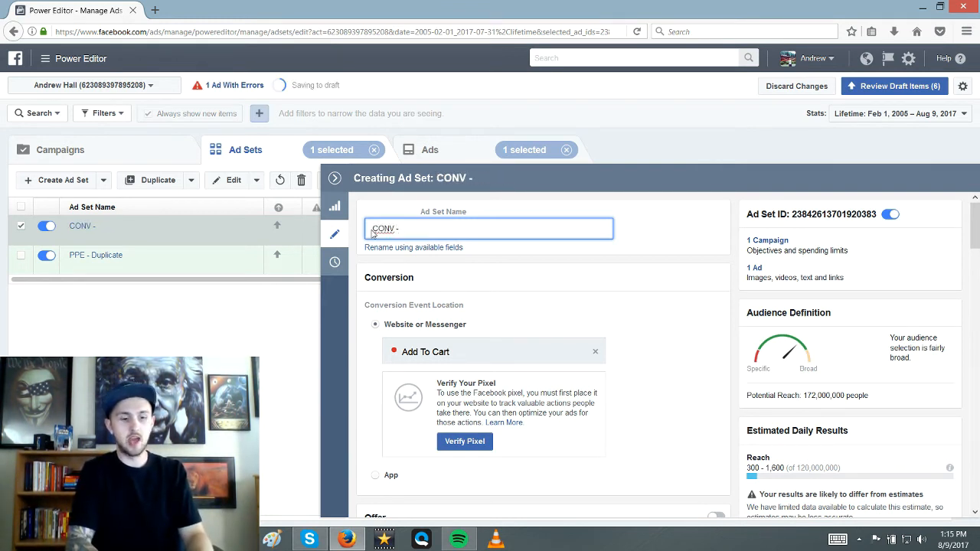
text(ATC -)
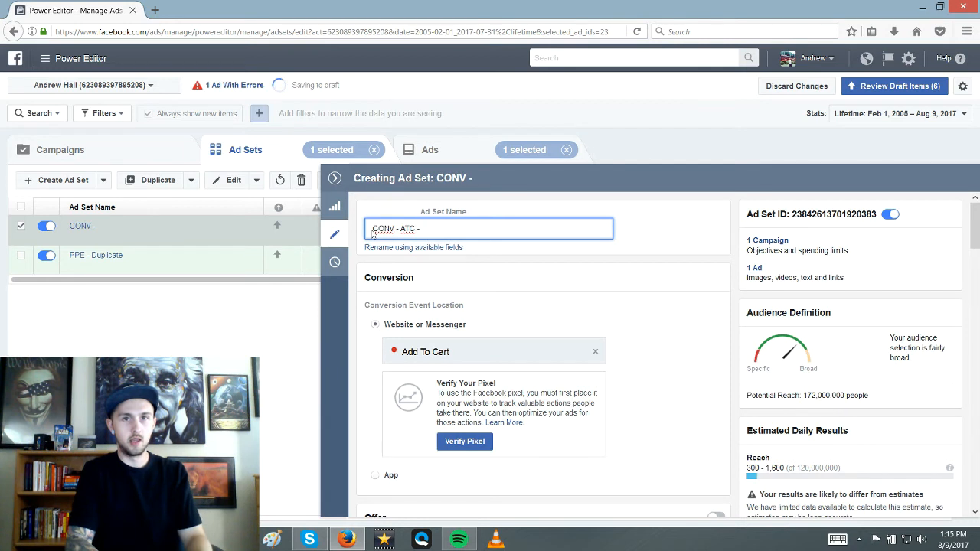
text(ATC -)
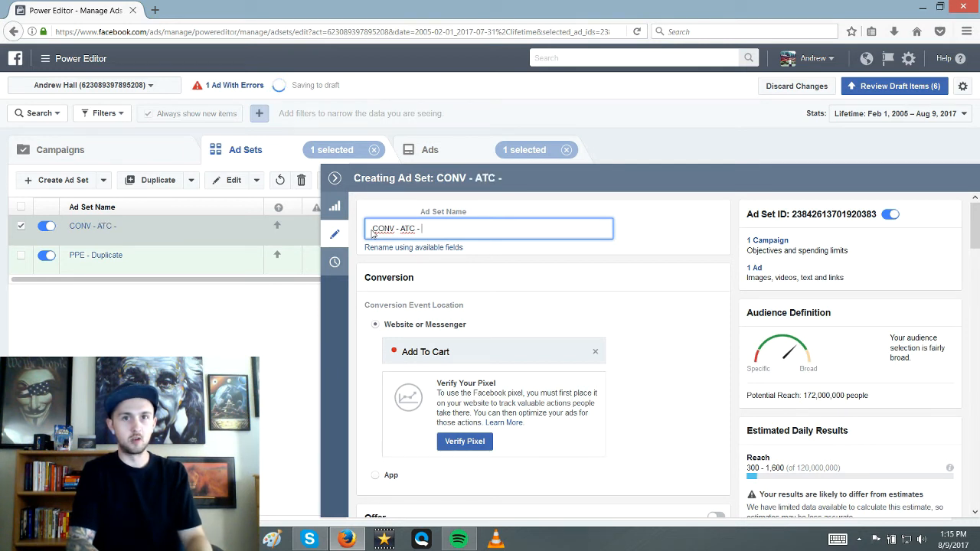
text(D)
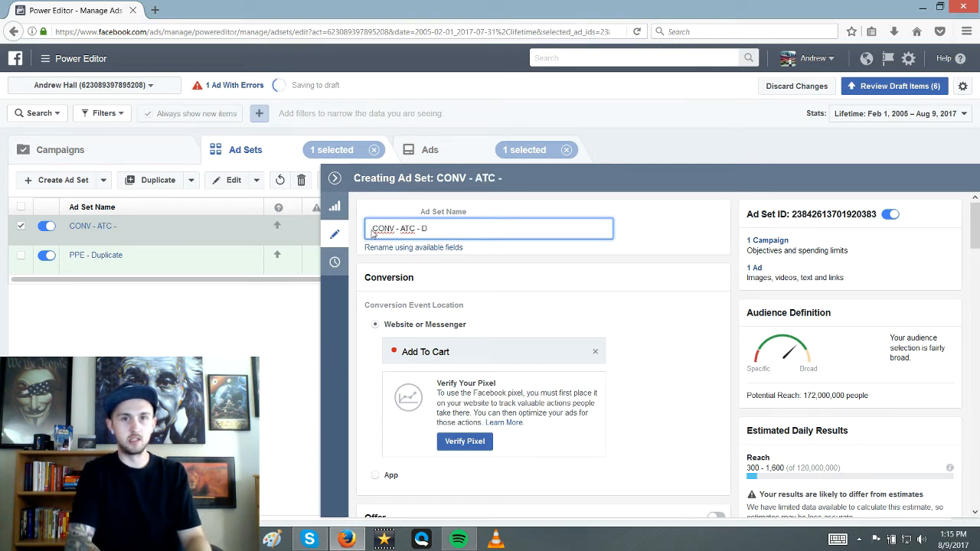
text(Duplicate -)
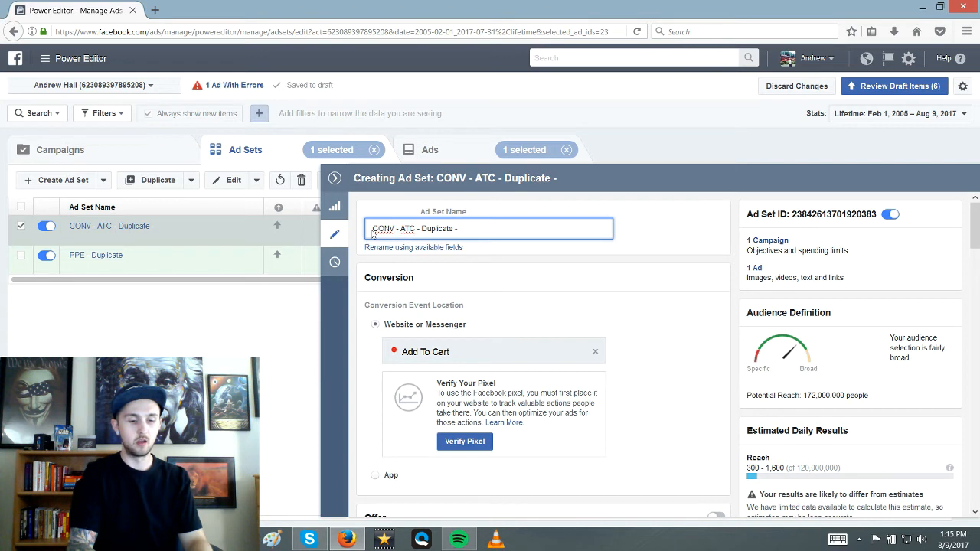
text(rescue)
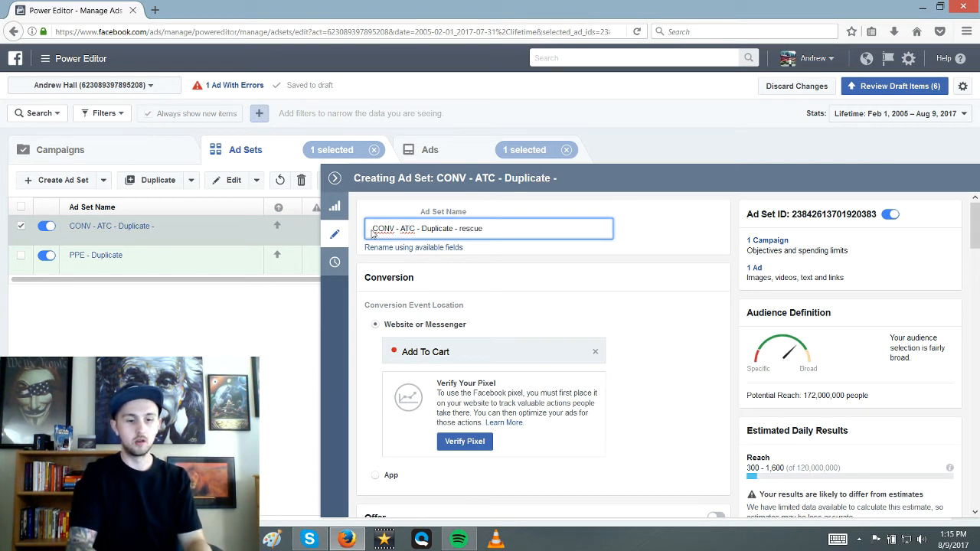
text(20+)
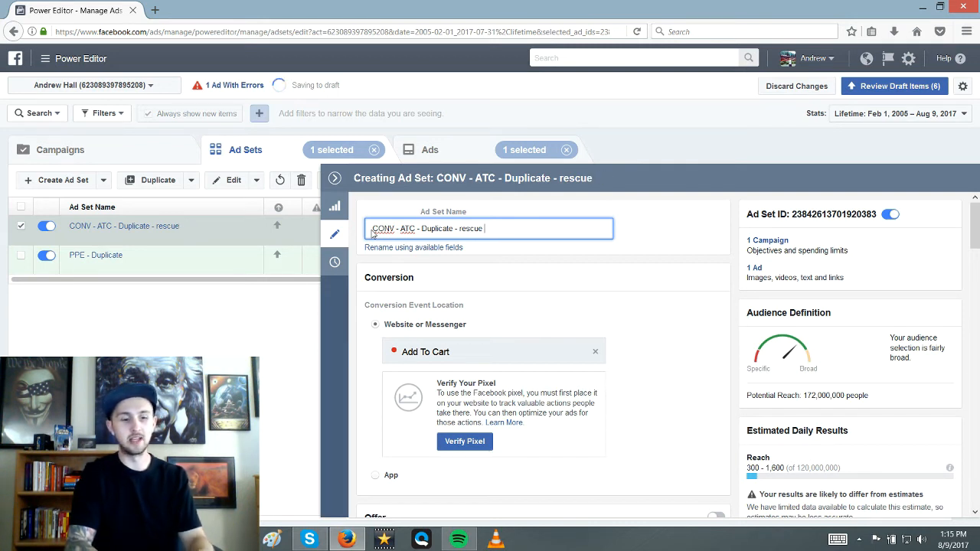
text(25-34)
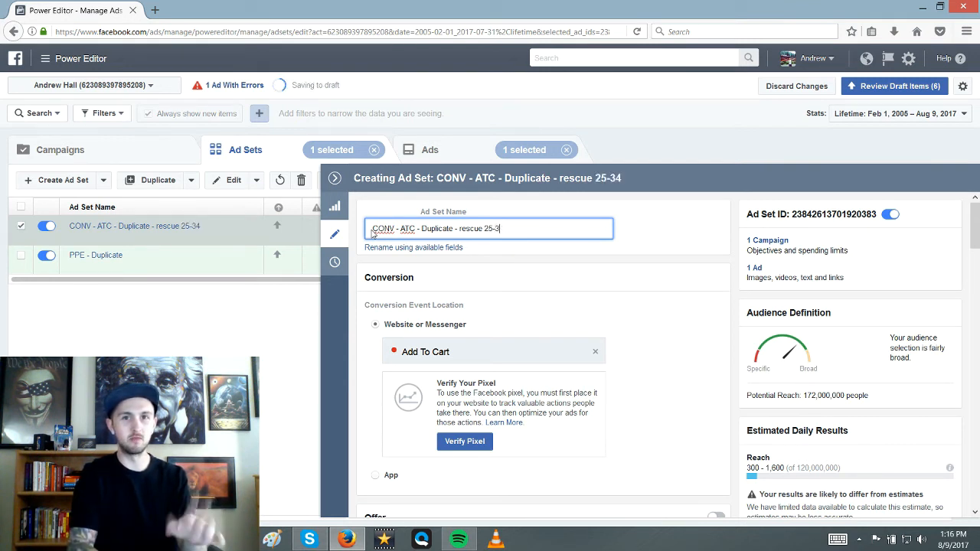
key(backspace)
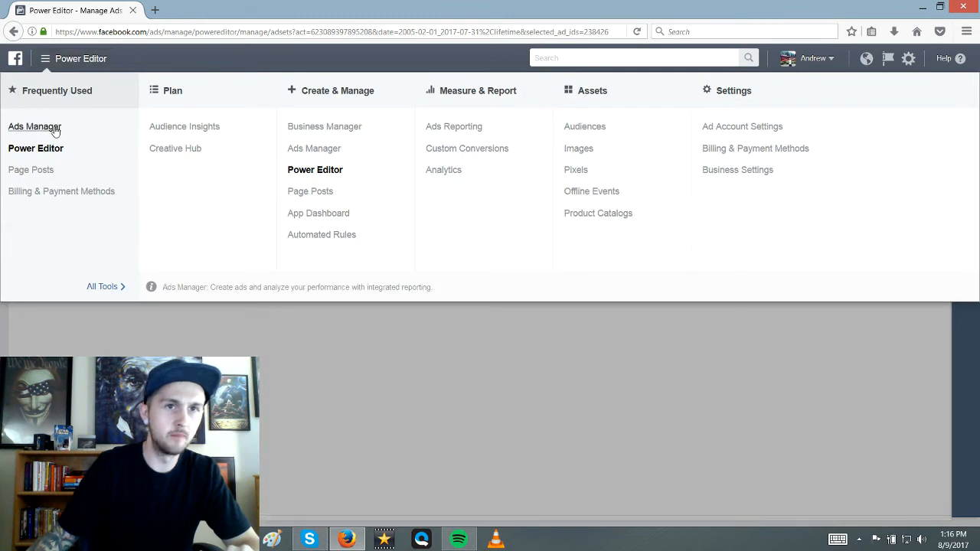
click(34, 126)
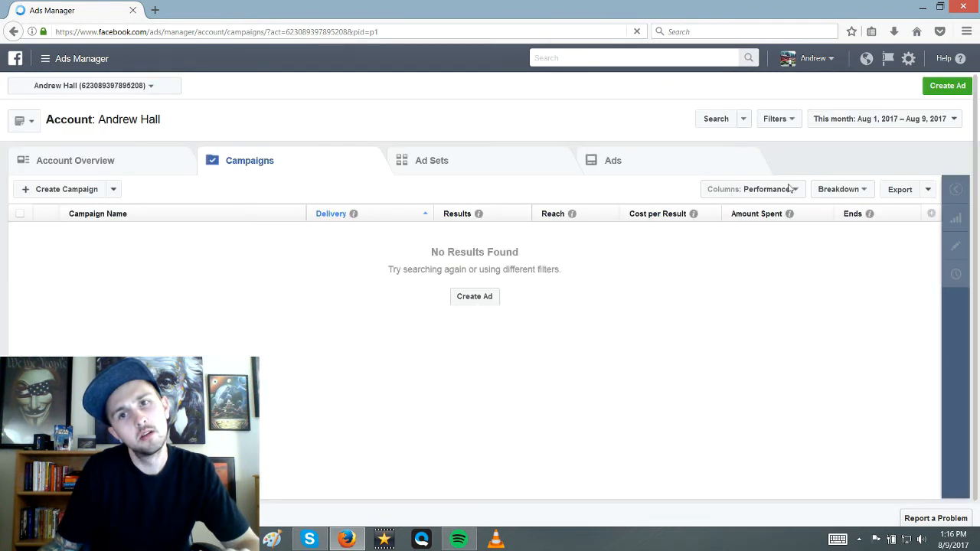
Break down campaign results by Gender, then switch to the Age and Gender breakdown
click(842, 189)
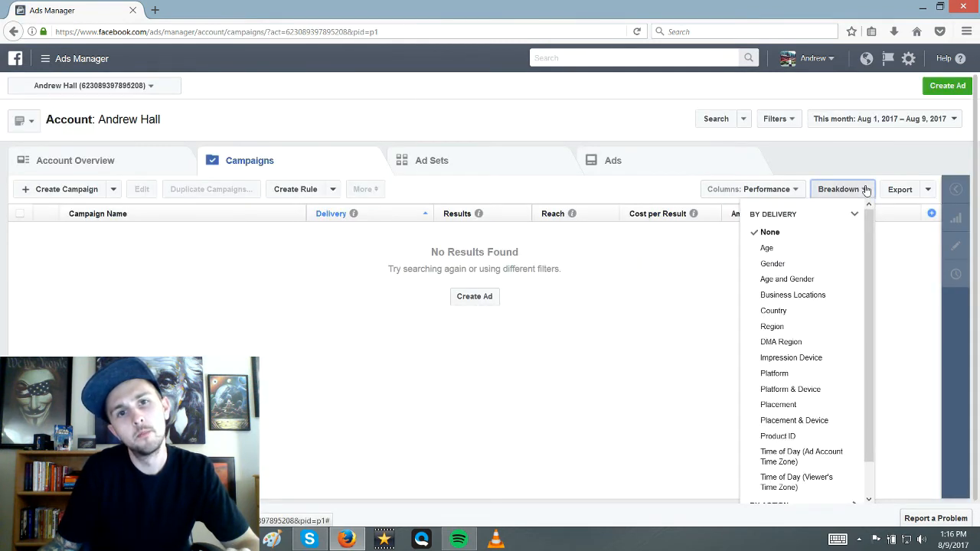
mouse_move(766, 248)
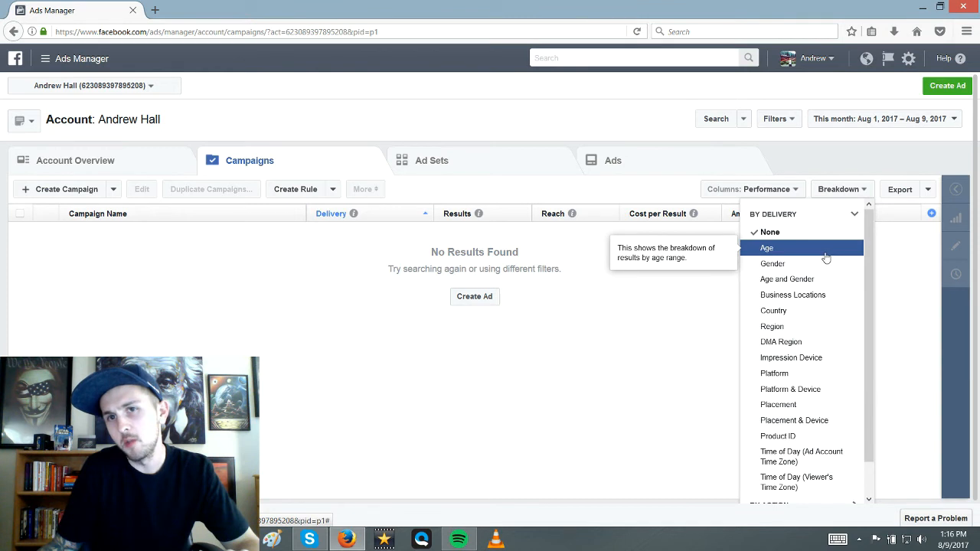
click(772, 263)
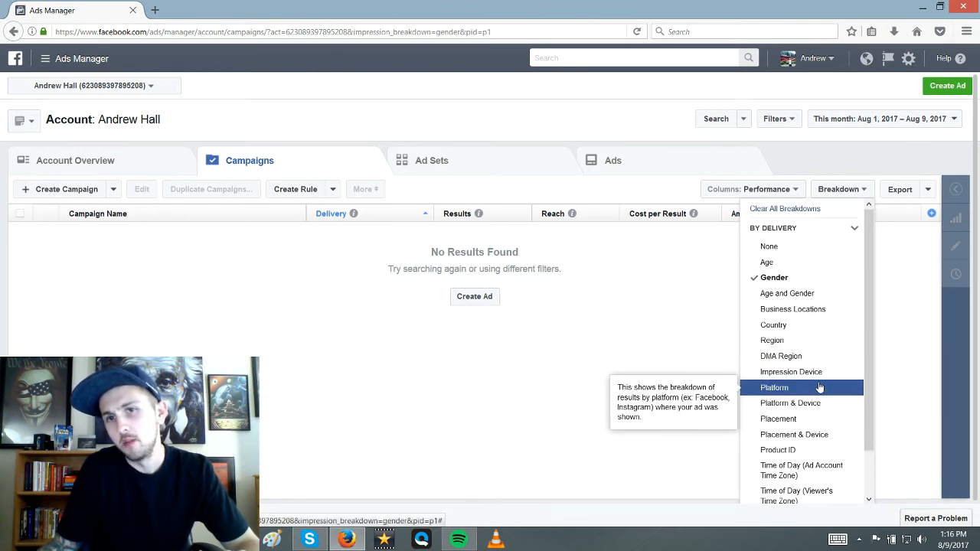
mouse_move(787, 293)
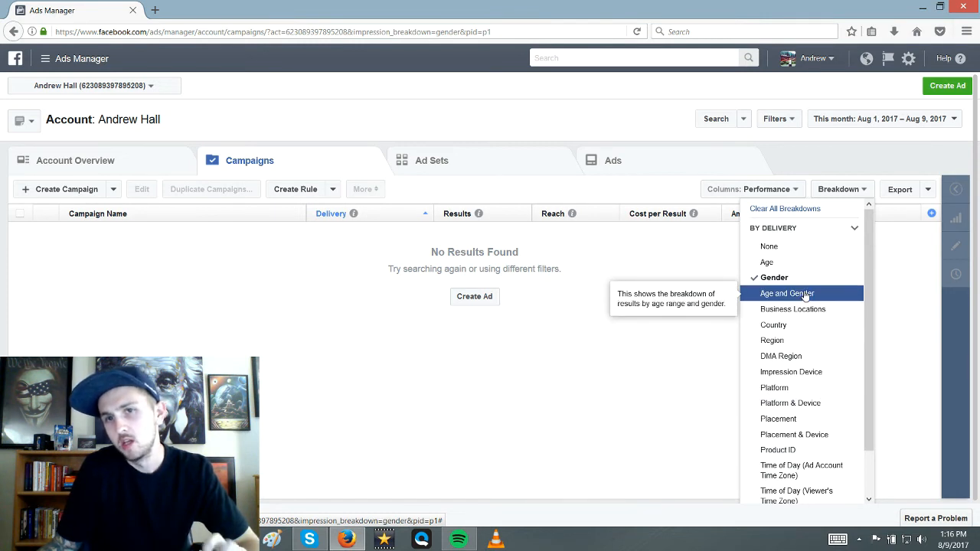
click(786, 293)
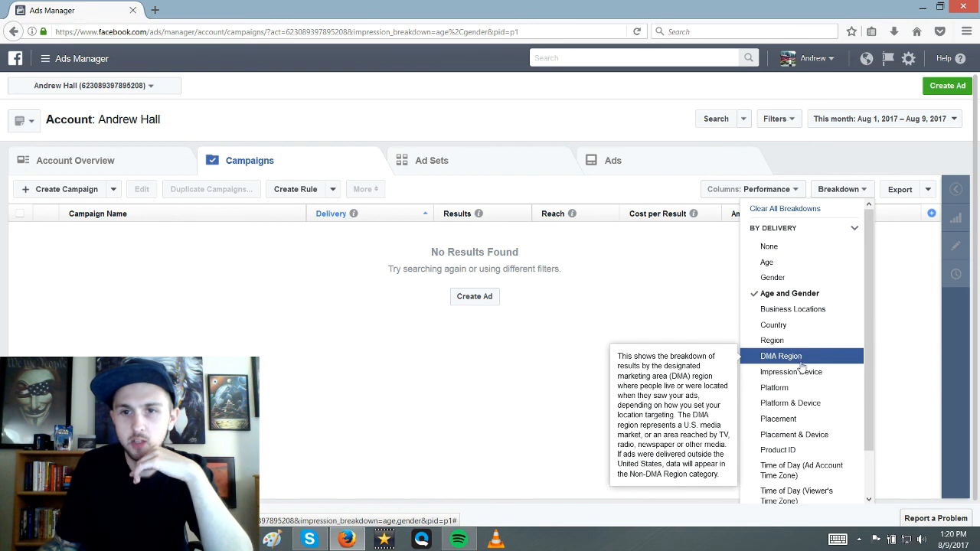
mouse_move(771, 275)
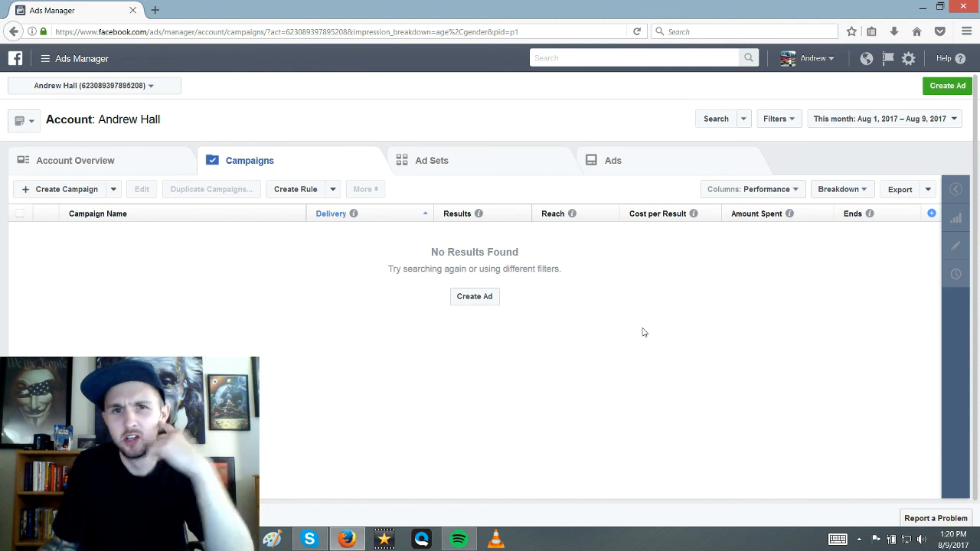
mouse_move(679, 335)
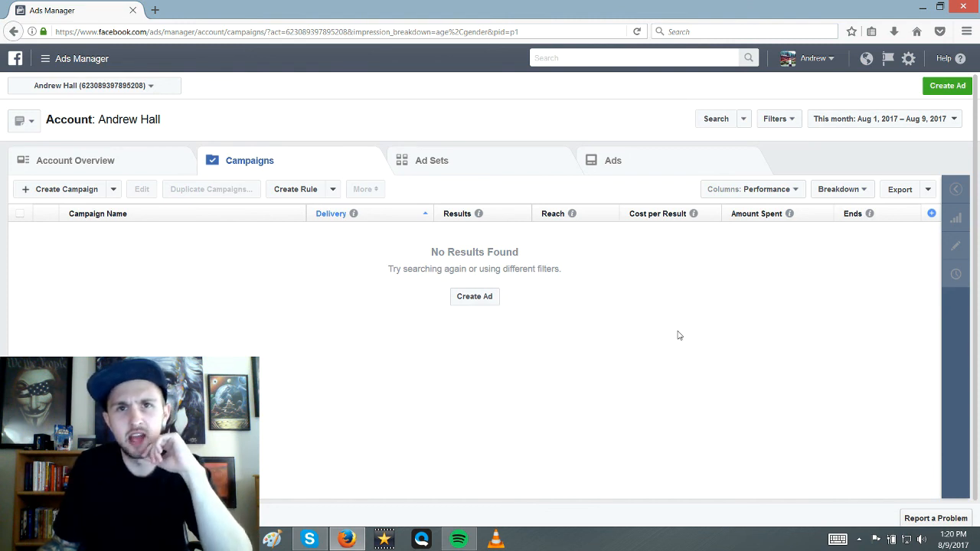